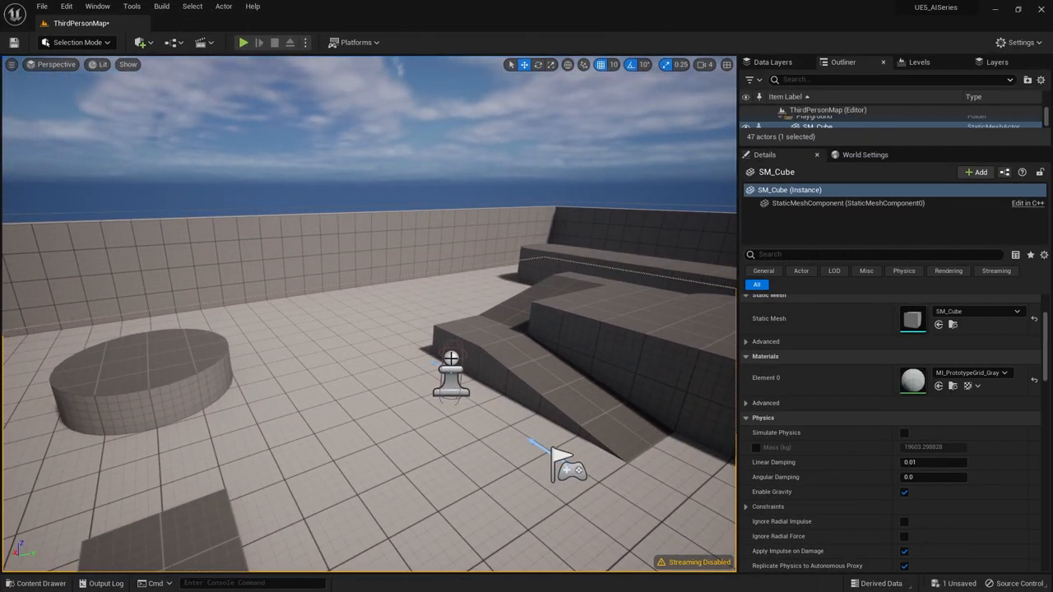
pyautogui.moveTo(40, 584)
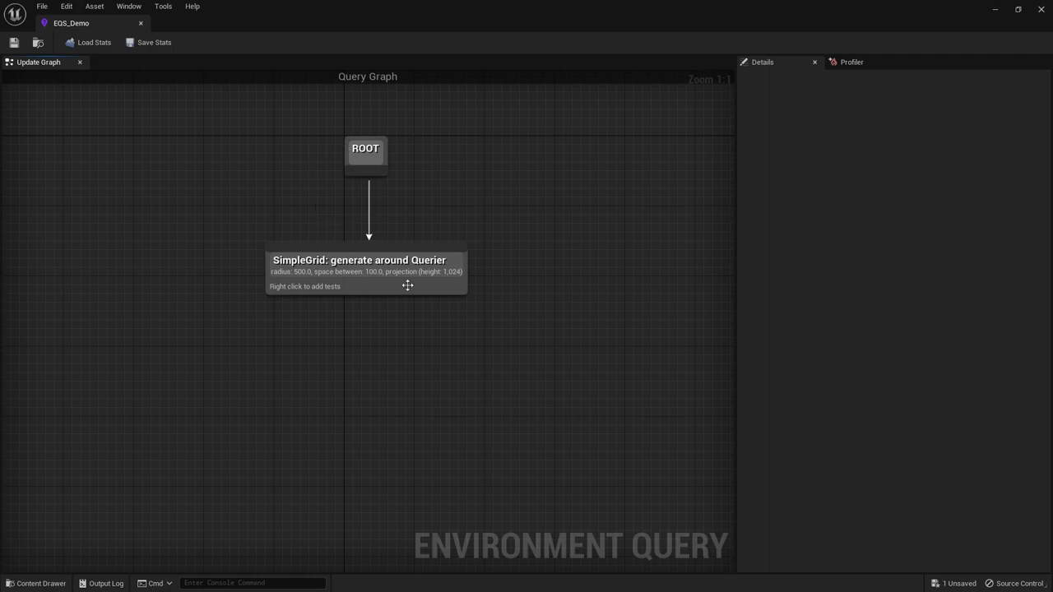
pyautogui.moveTo(333, 337)
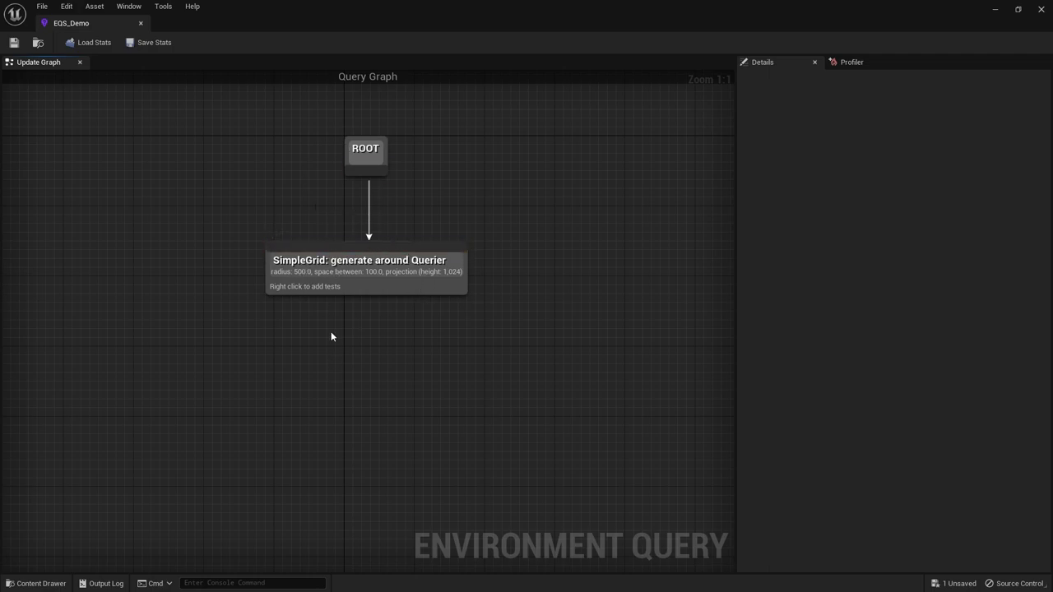
# - Add a Dot test to SimpleGrid and inspect its Line A and Line B settings
pyautogui.rightClick(403, 243)
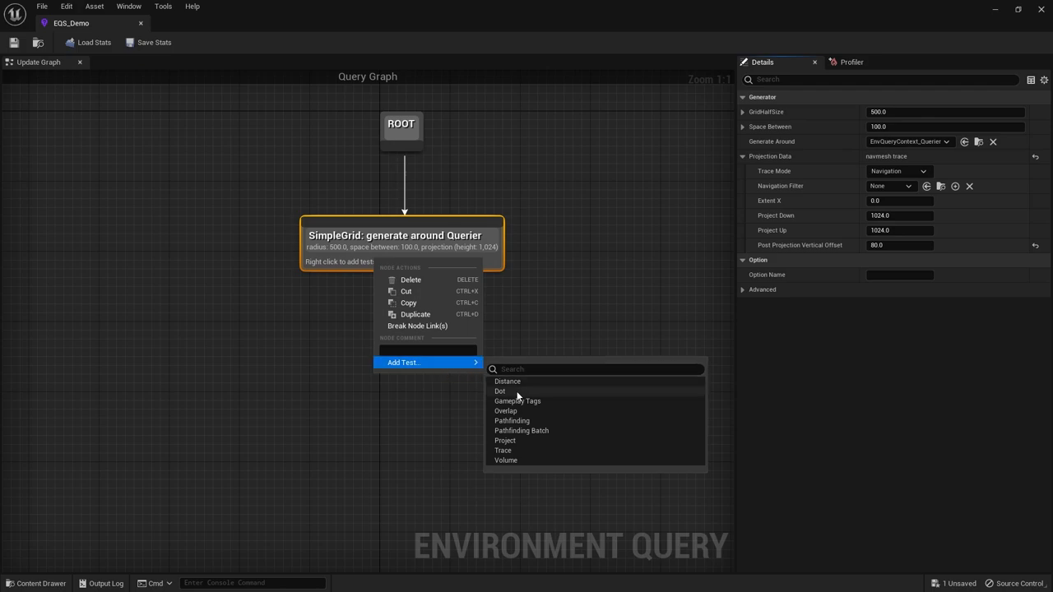
pyautogui.click(499, 391)
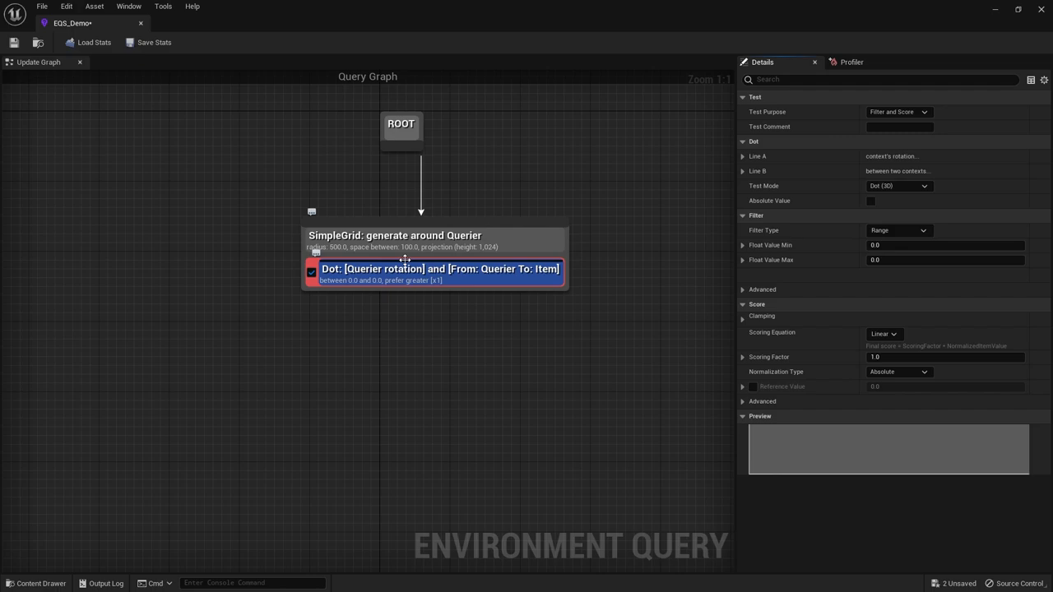
pyautogui.moveTo(376, 257)
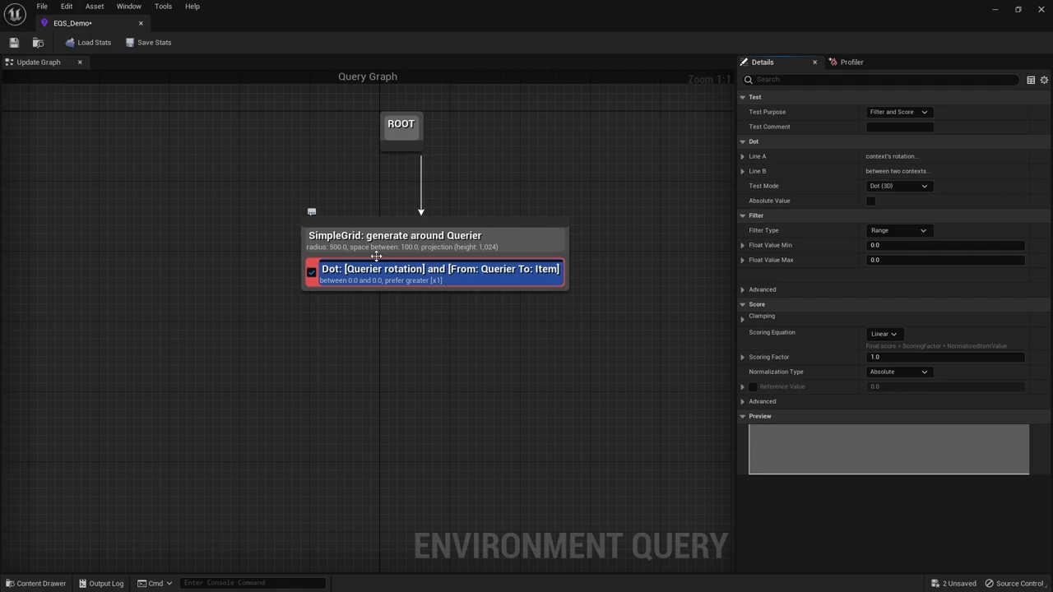
pyautogui.moveTo(657, 294)
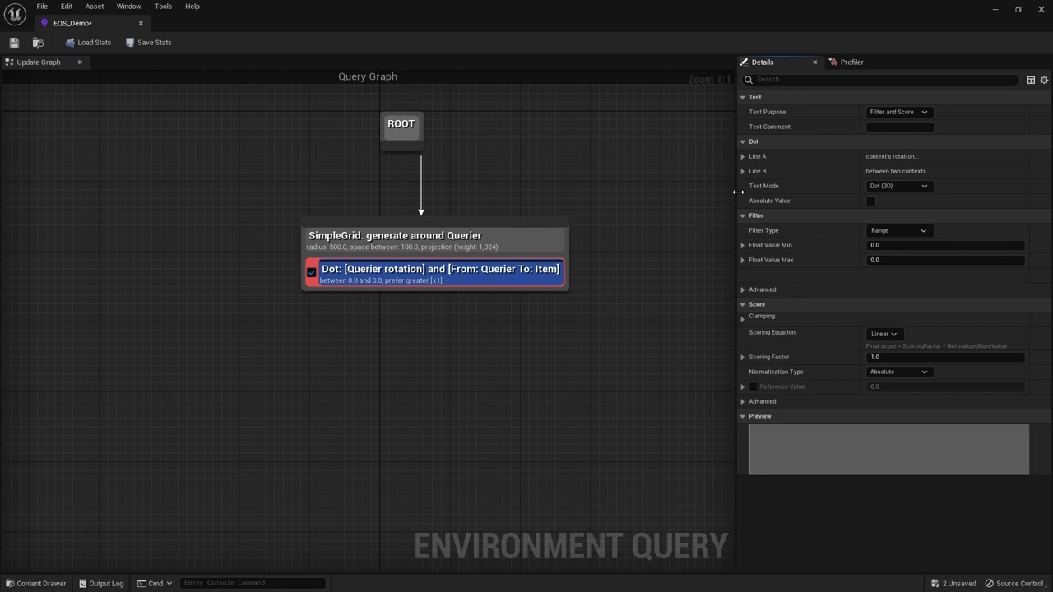
pyautogui.click(744, 156)
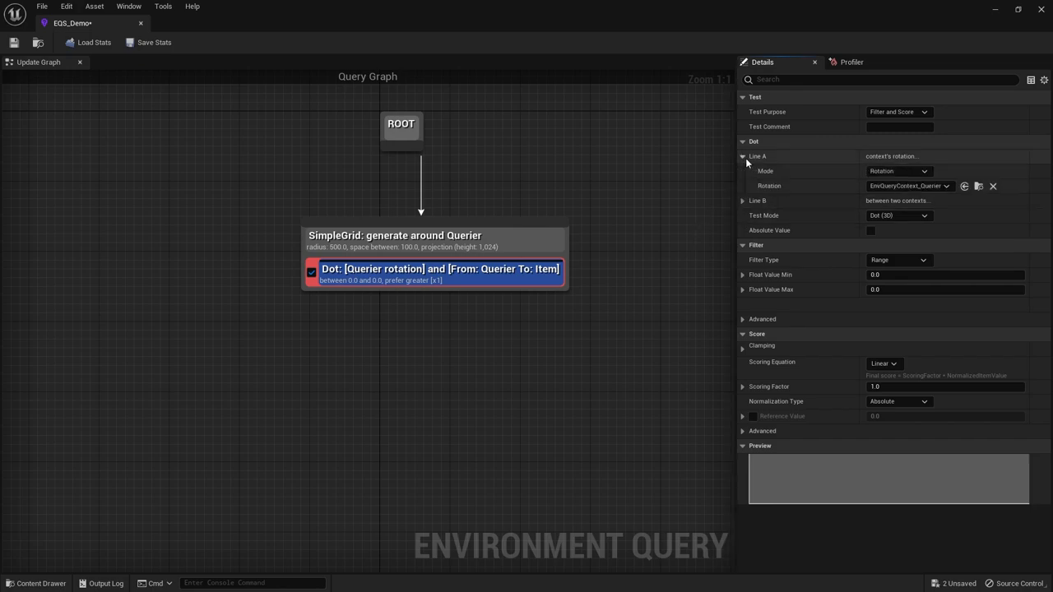
pyautogui.click(743, 201)
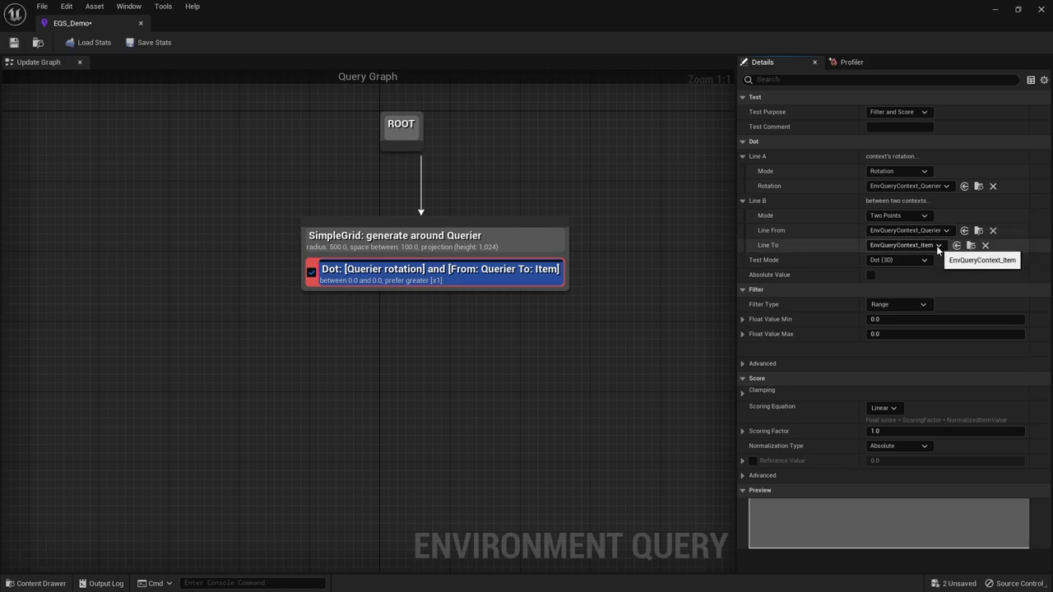
pyautogui.click(743, 141)
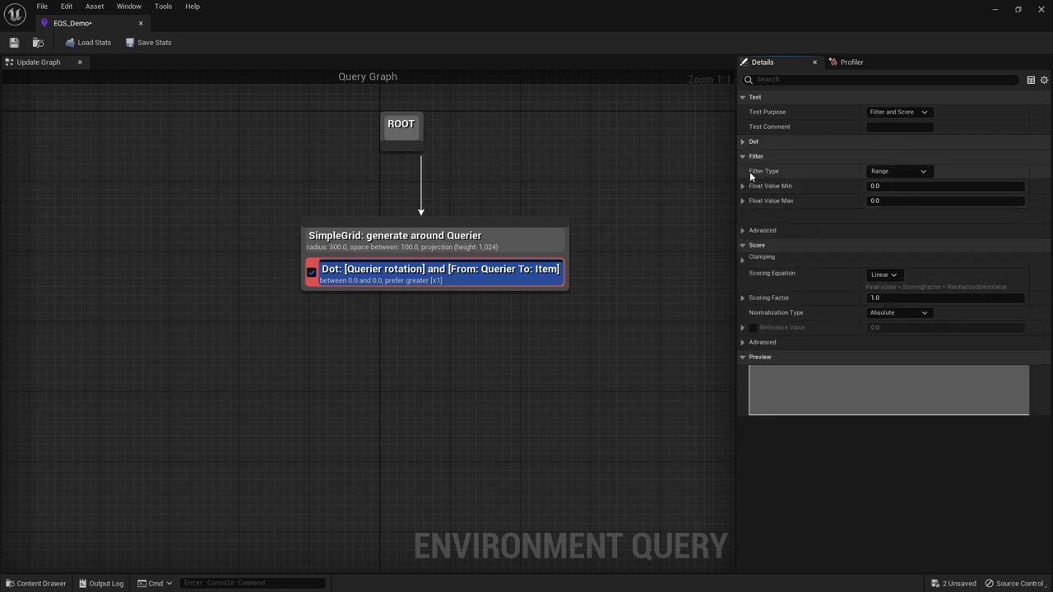
pyautogui.click(754, 141)
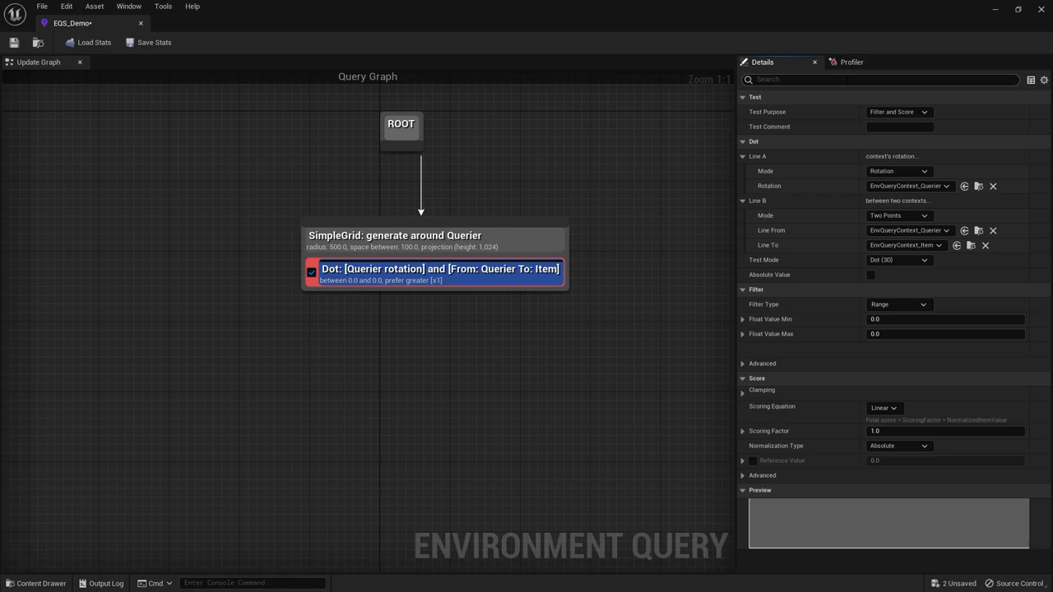
pyautogui.moveTo(991, 450)
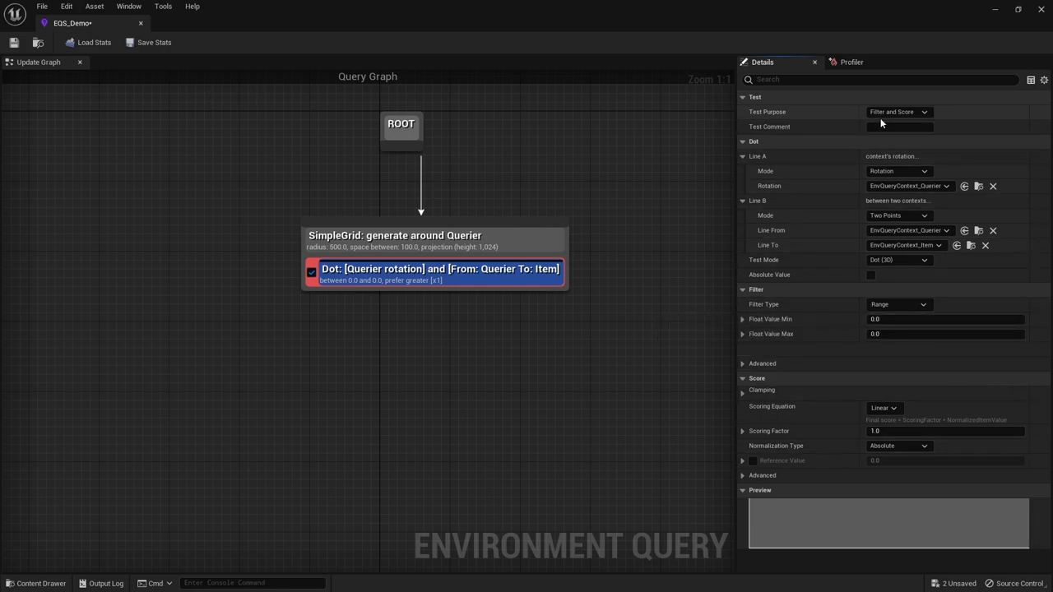
# - Set the Dot test's Test Purpose to Filter Only
pyautogui.click(897, 111)
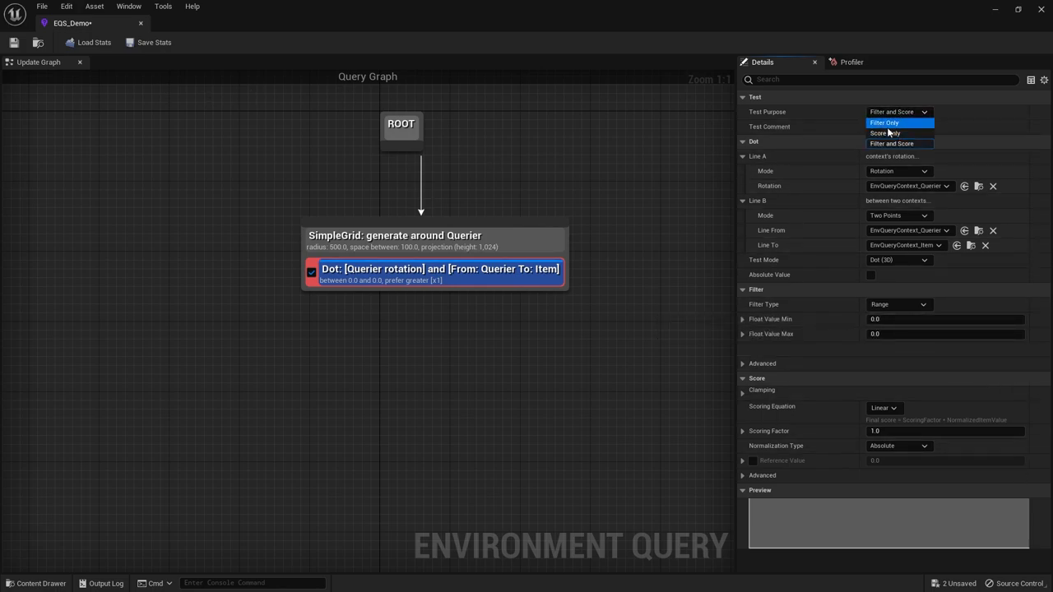
pyautogui.click(885, 122)
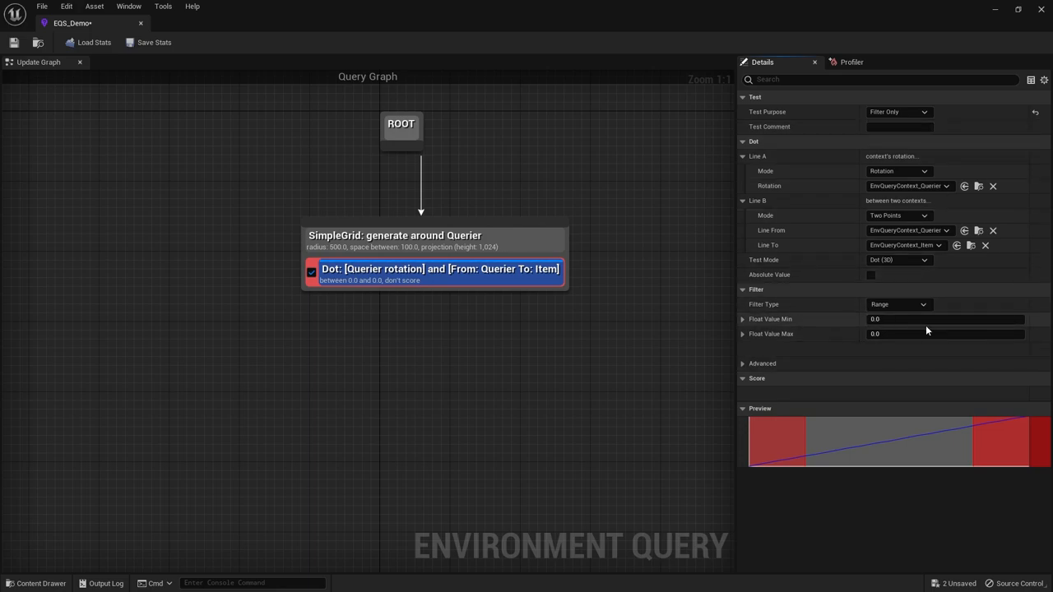
pyautogui.click(898, 304)
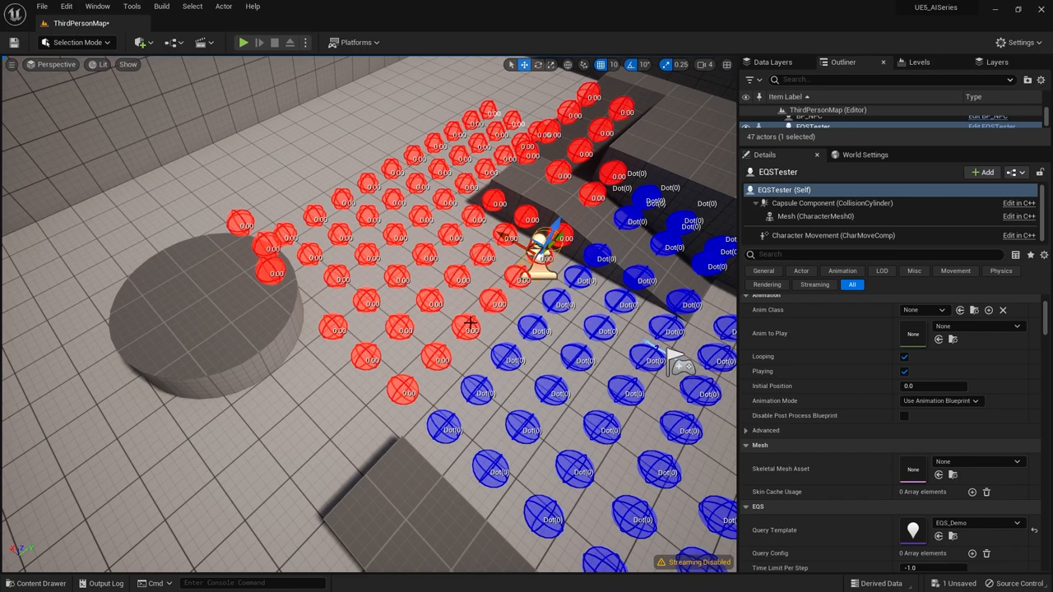
pyautogui.moveTo(536, 360)
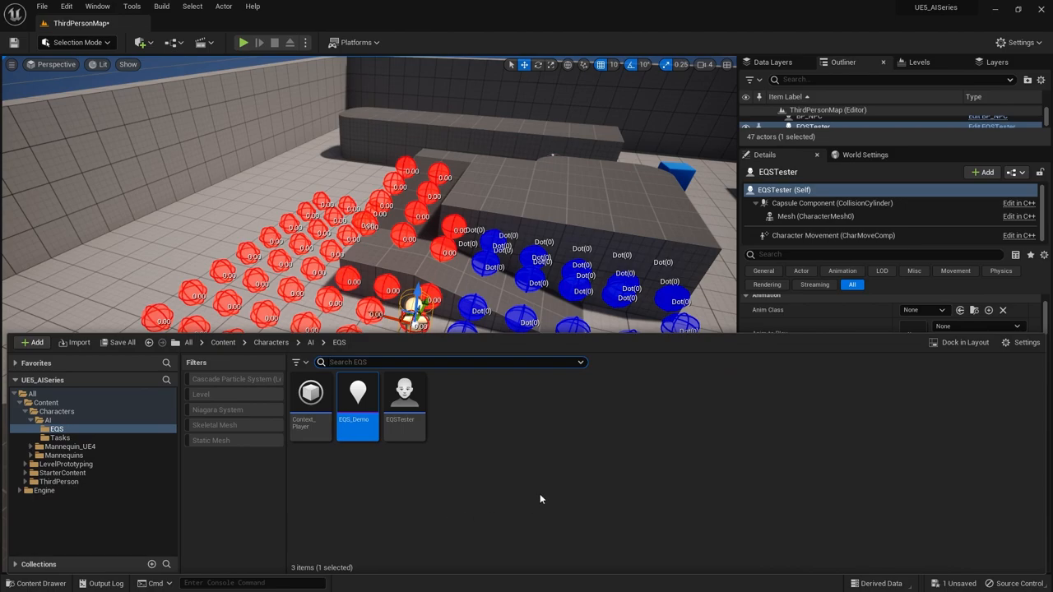
# - Preview the Dot-filtered grid in the level, then reopen EQS_Demo from the Content Drawer
pyautogui.doubleClick(357, 392)
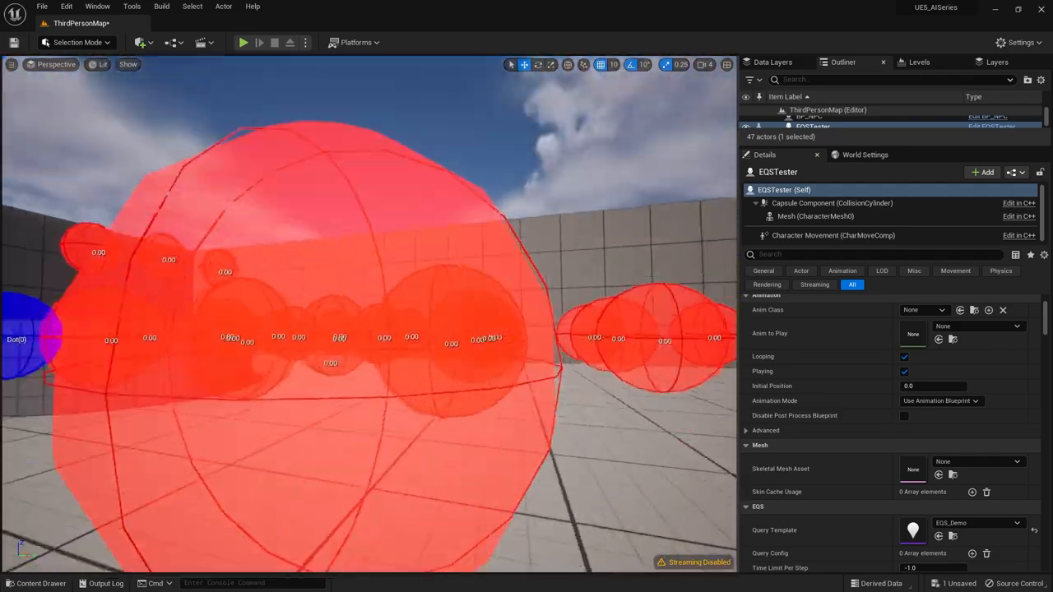
pyautogui.click(34, 584)
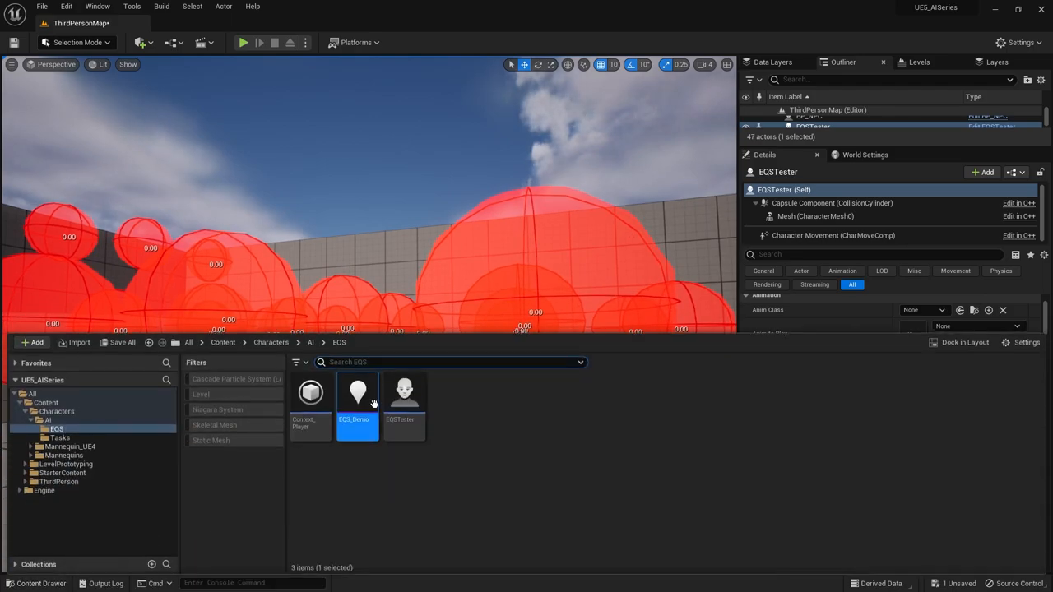
pyautogui.doubleClick(357, 392)
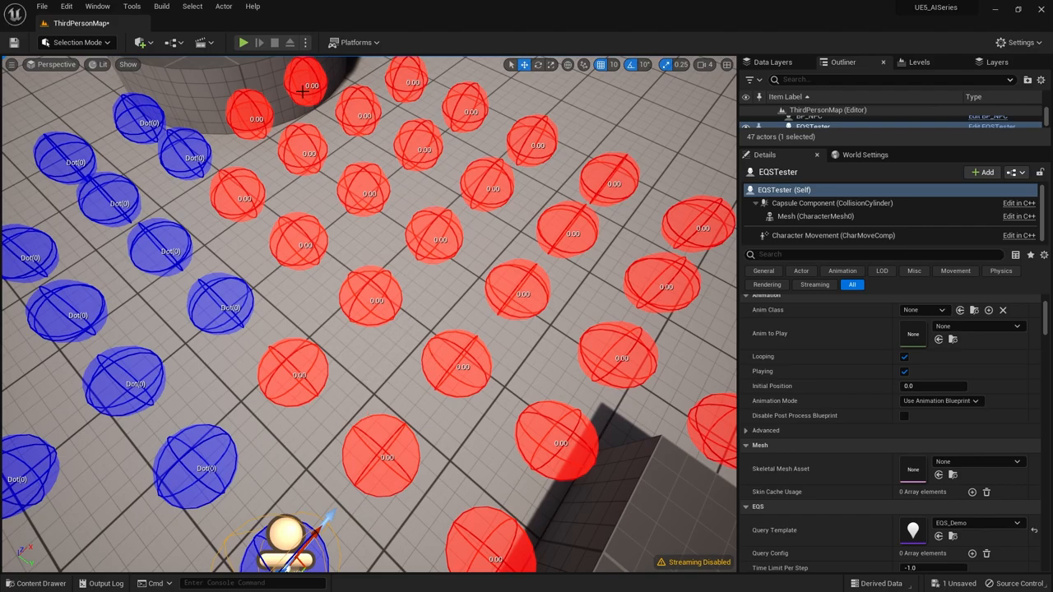
pyautogui.moveTo(459, 203)
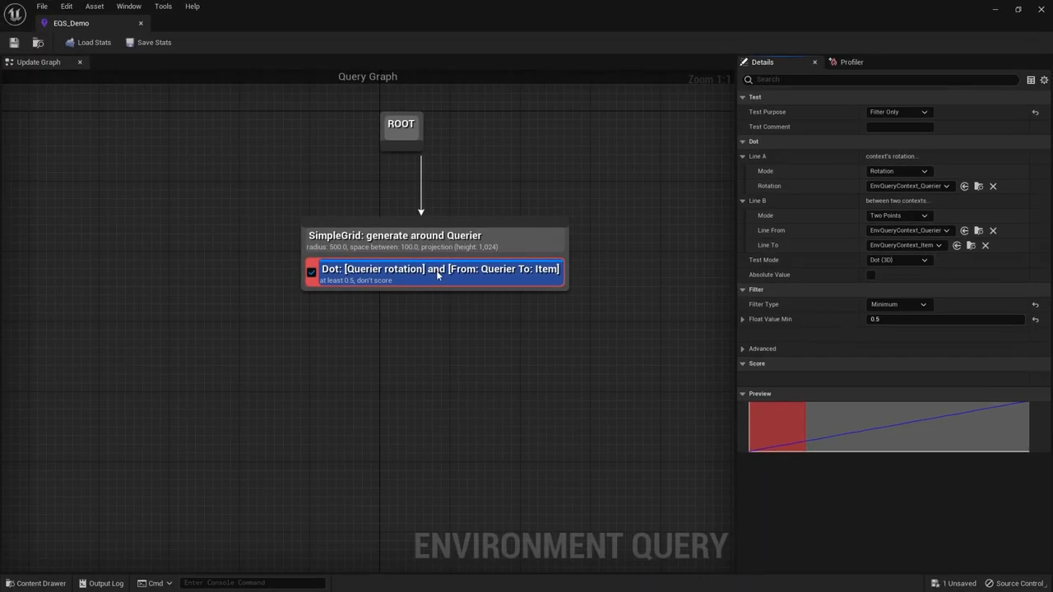
# - Switch the Dot filter to Range and enter a 0.5 bound
pyautogui.click(898, 305)
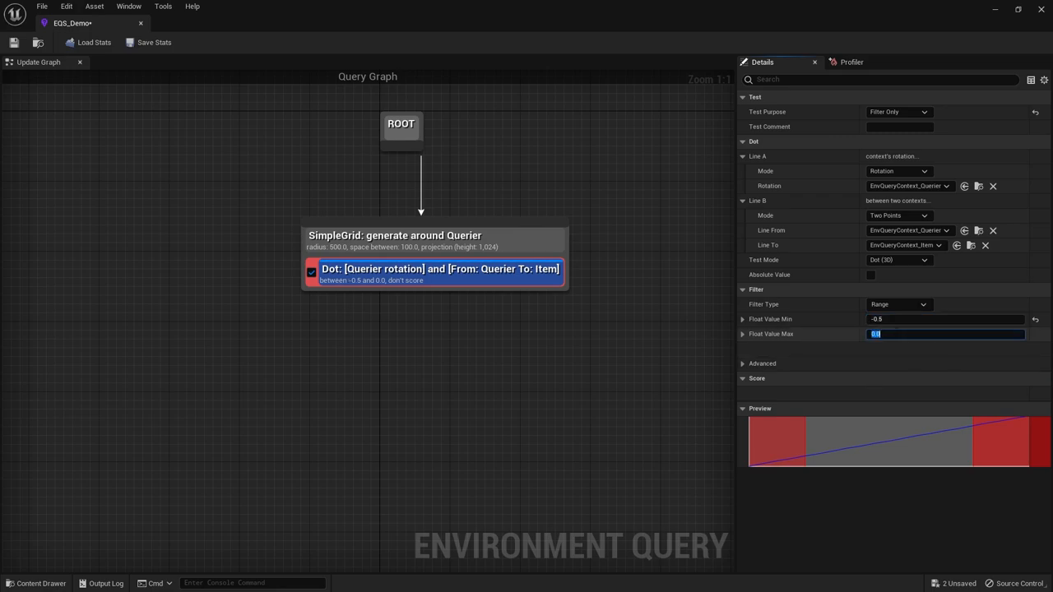
pyautogui.write('0.5')
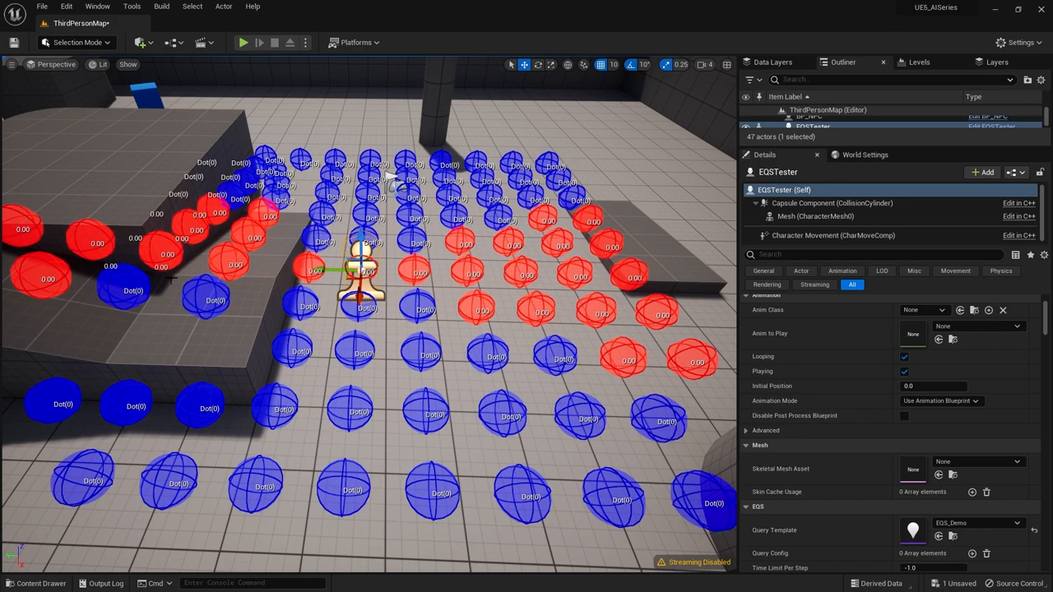
pyautogui.moveTo(370, 368)
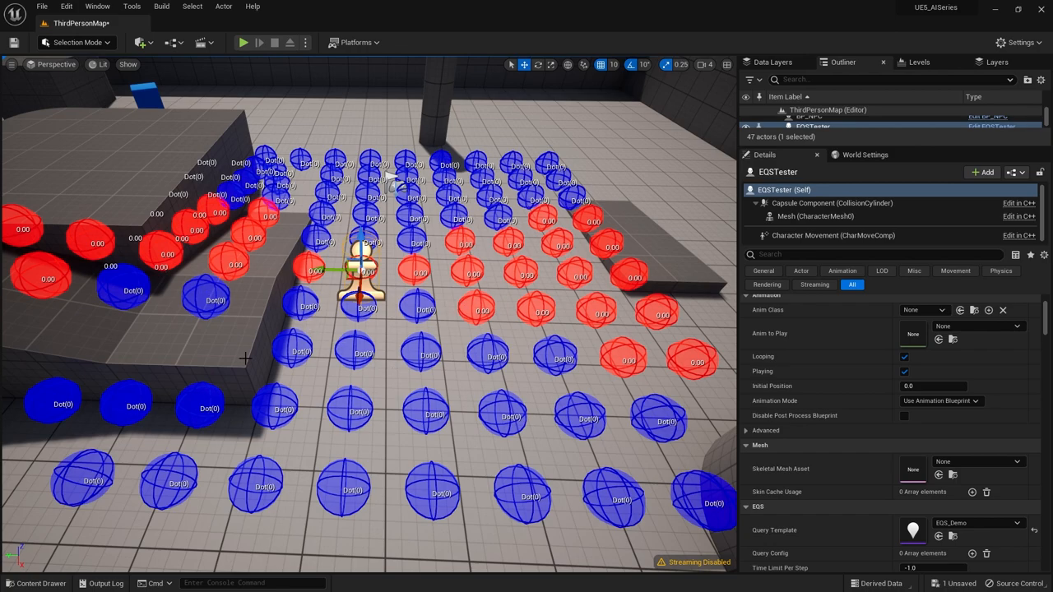
# - Check the range-filtered results, then reopen EQS_Demo from the Content Drawer
pyautogui.click(38, 583)
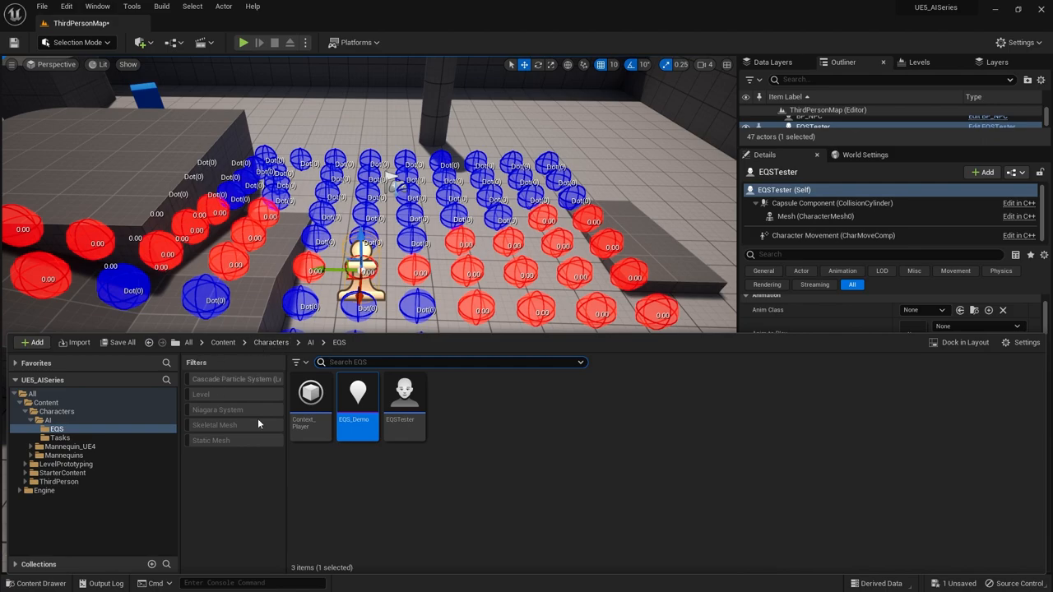
pyautogui.doubleClick(357, 393)
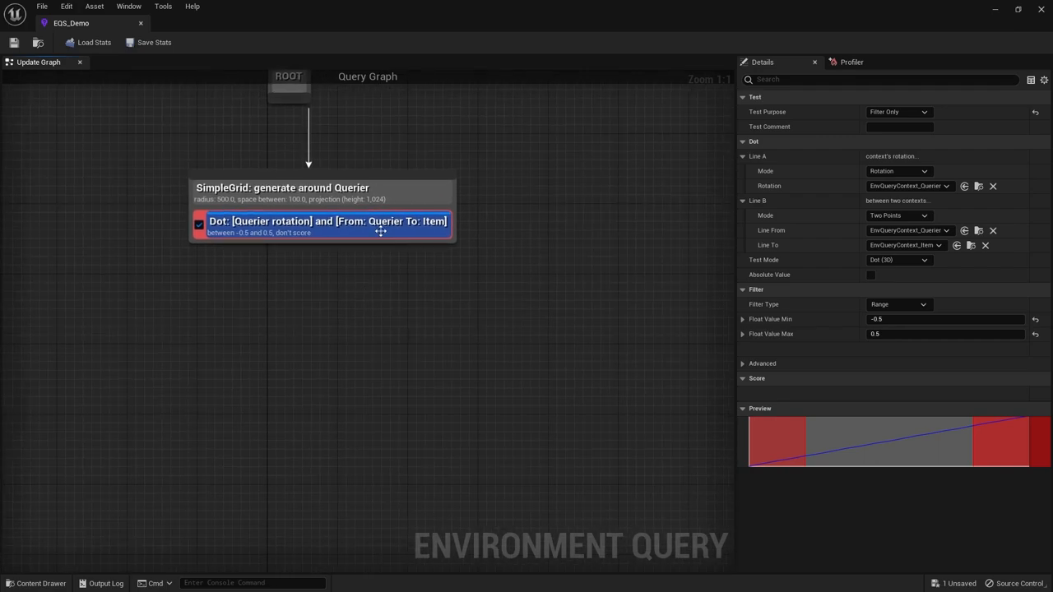
# - Set the Dot test's Test Purpose to Score Only
pyautogui.click(898, 111)
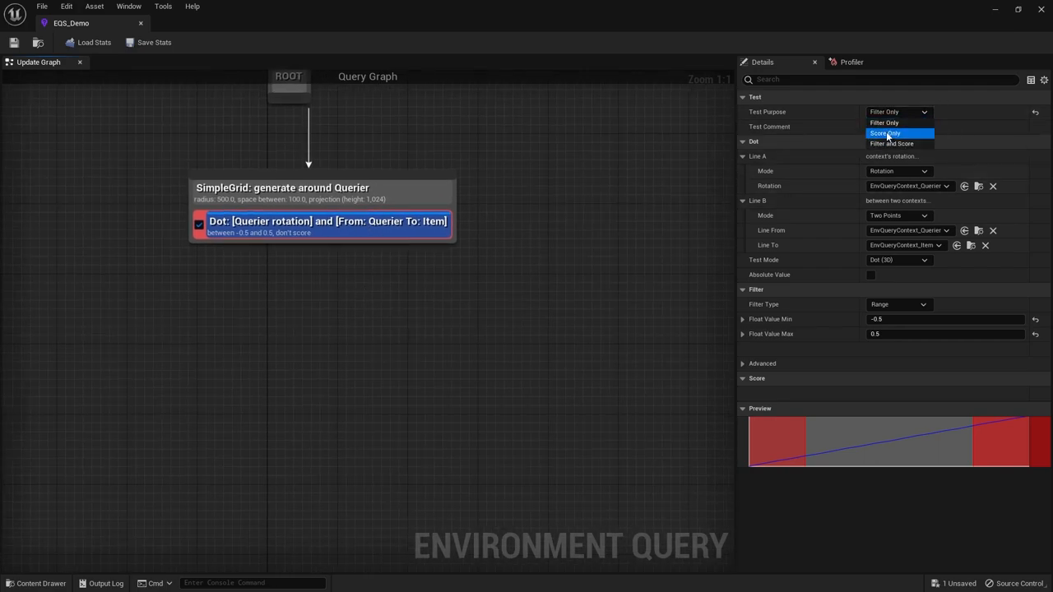
pyautogui.click(885, 133)
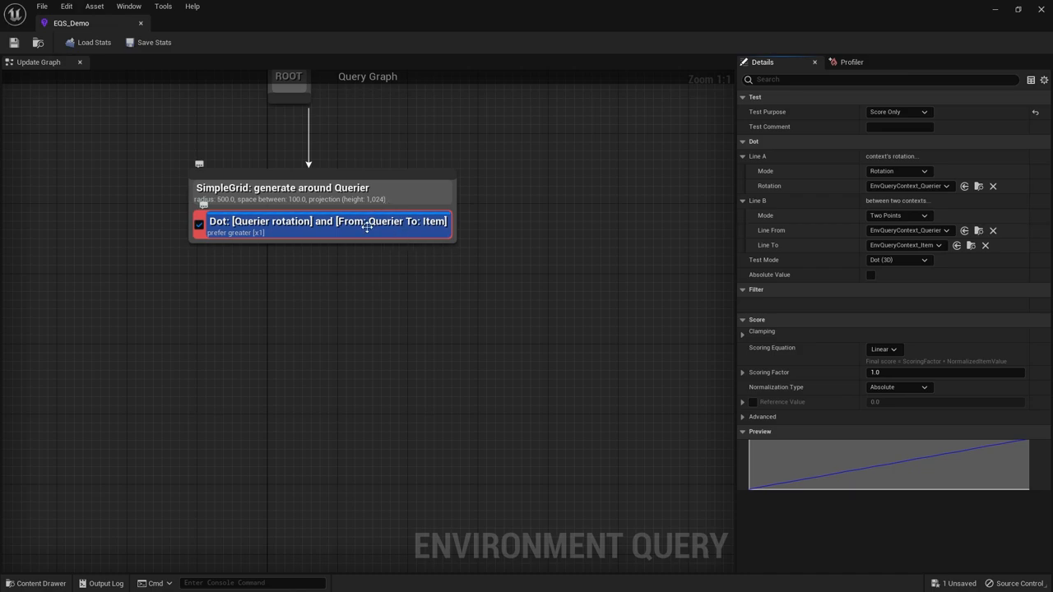
# - Add a Gameplay Tags test, set its tag query root expression, then remove the test
pyautogui.rightClick(288, 187)
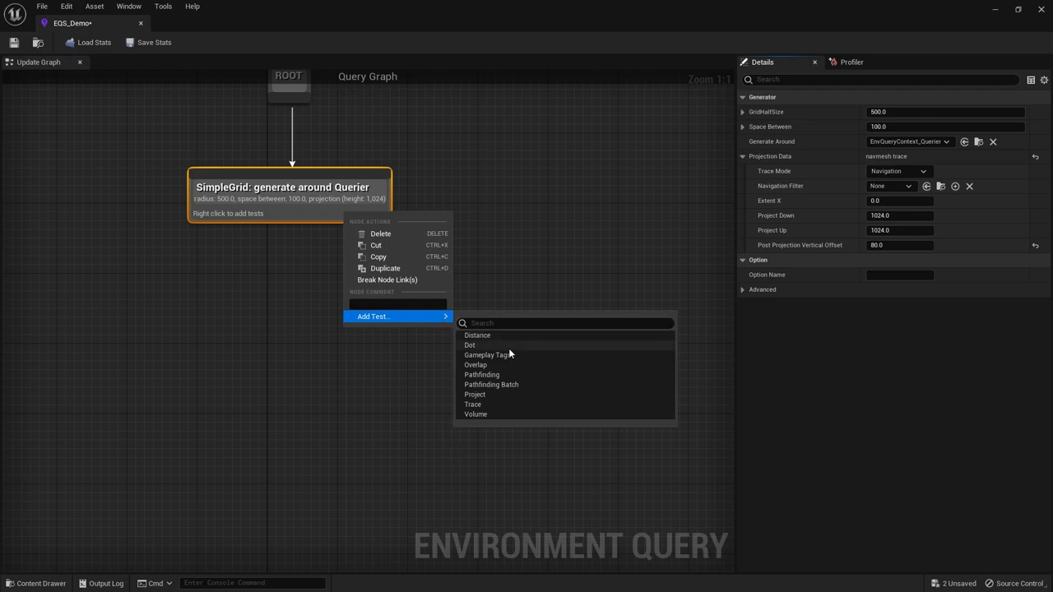
pyautogui.click(488, 355)
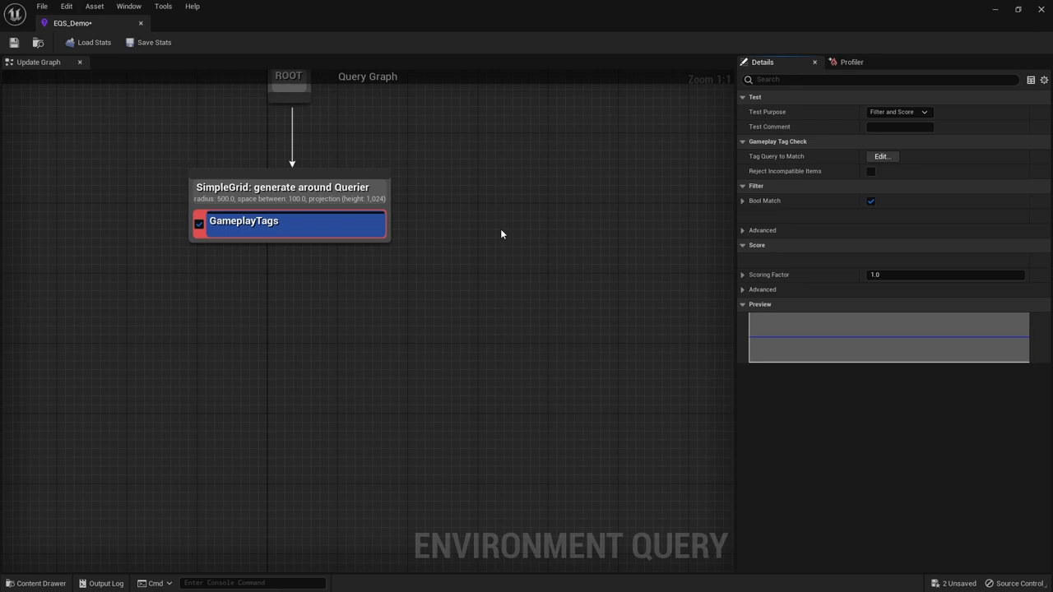
pyautogui.moveTo(514, 184)
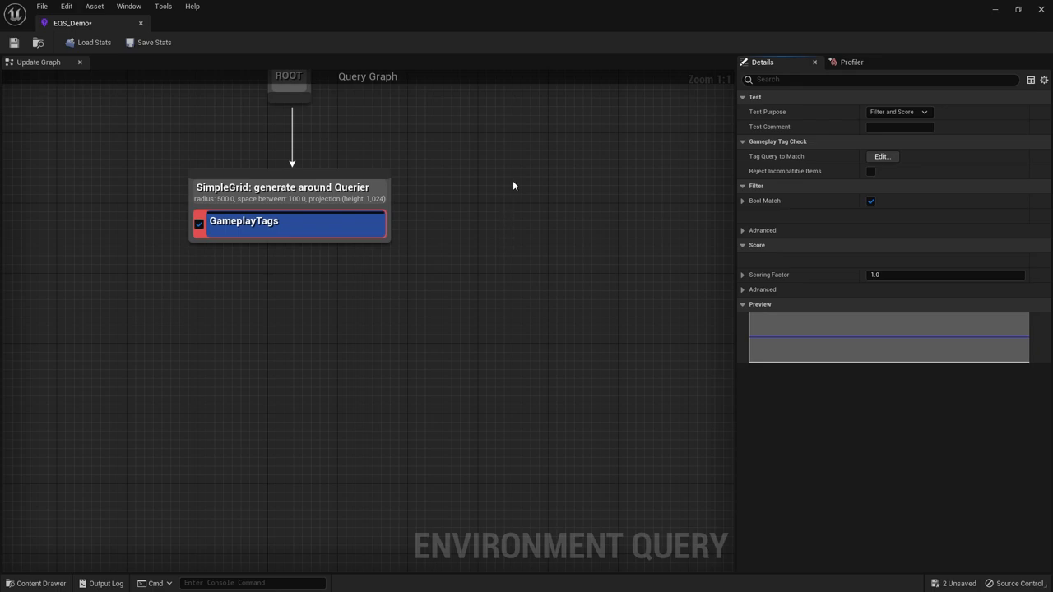
pyautogui.moveTo(289, 254)
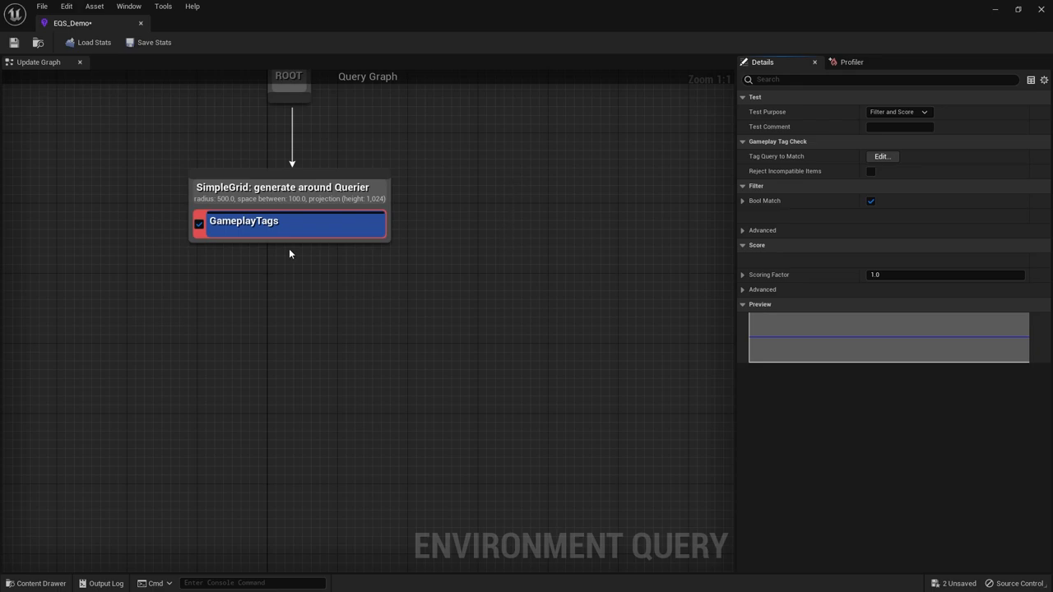
pyautogui.click(882, 156)
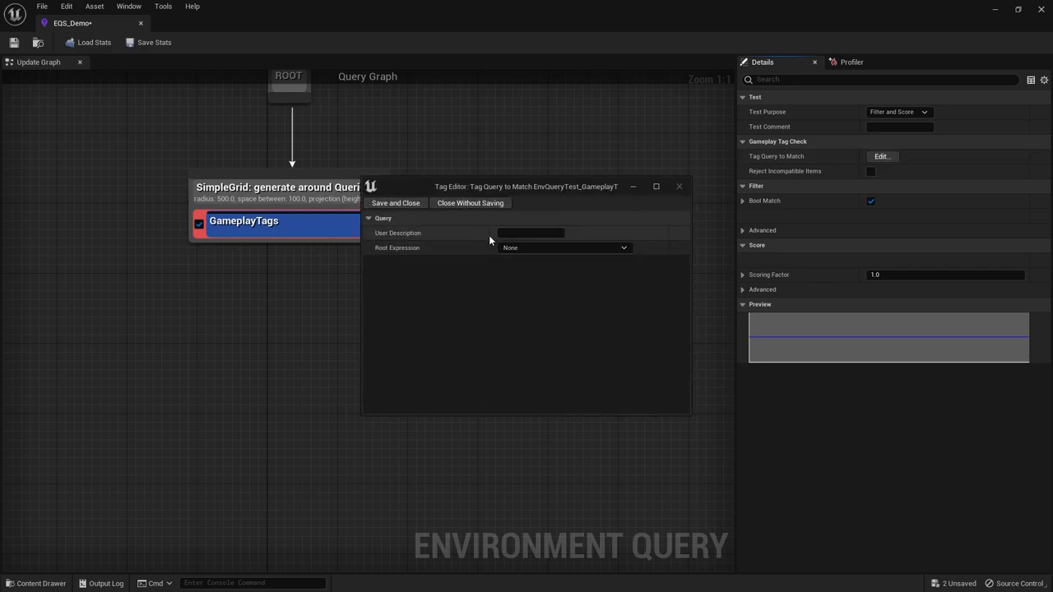
pyautogui.moveTo(651, 219)
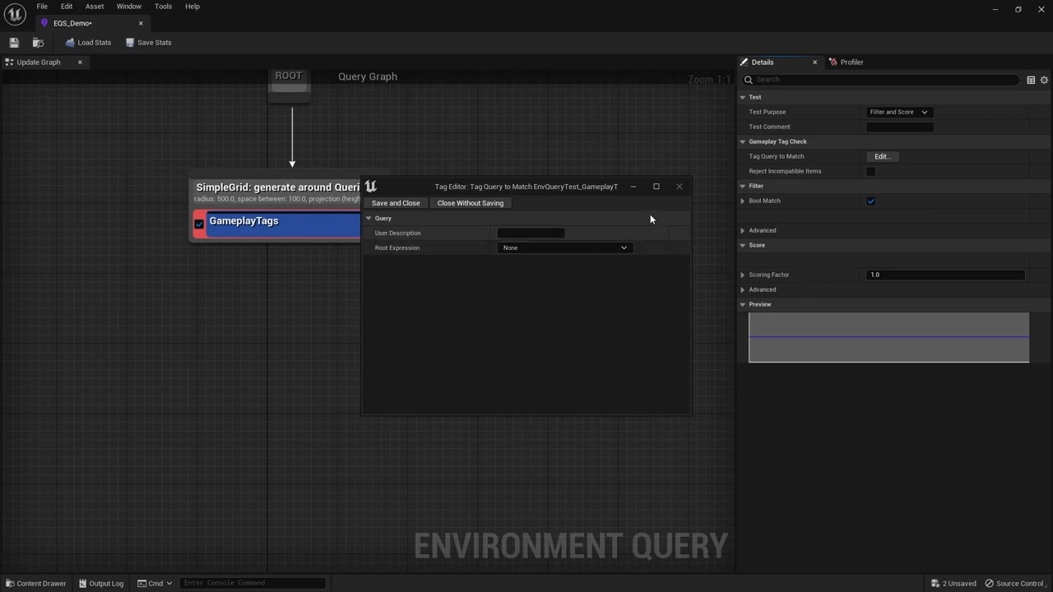
pyautogui.click(563, 247)
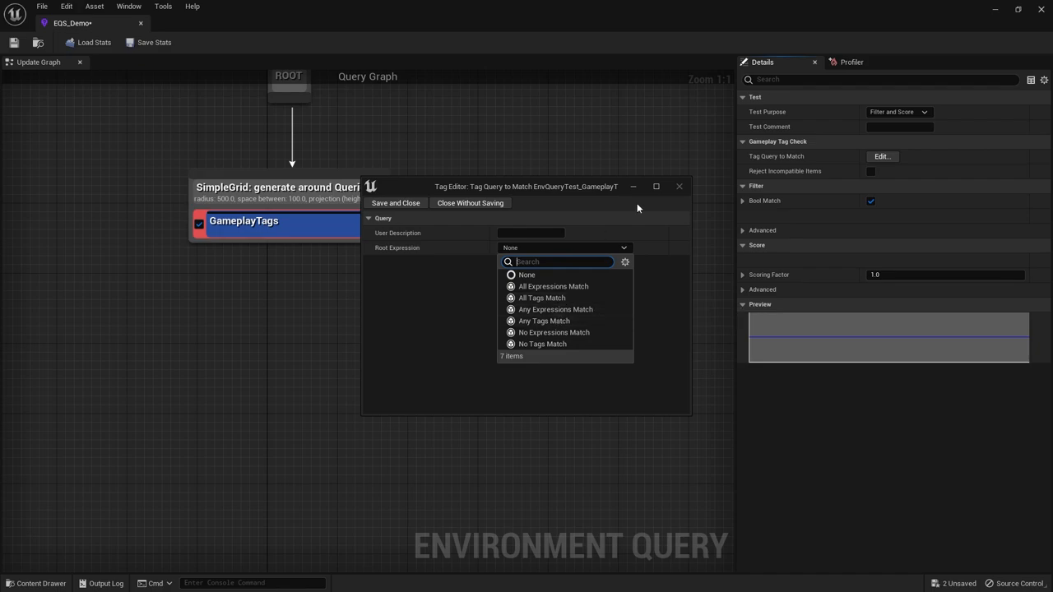
pyautogui.moveTo(554, 286)
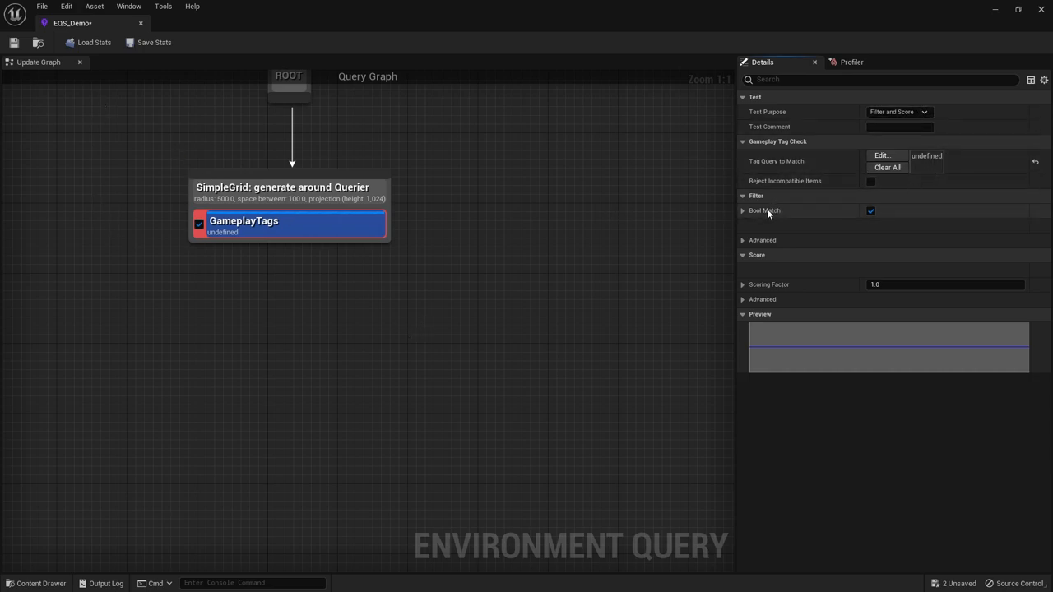
pyautogui.click(288, 187)
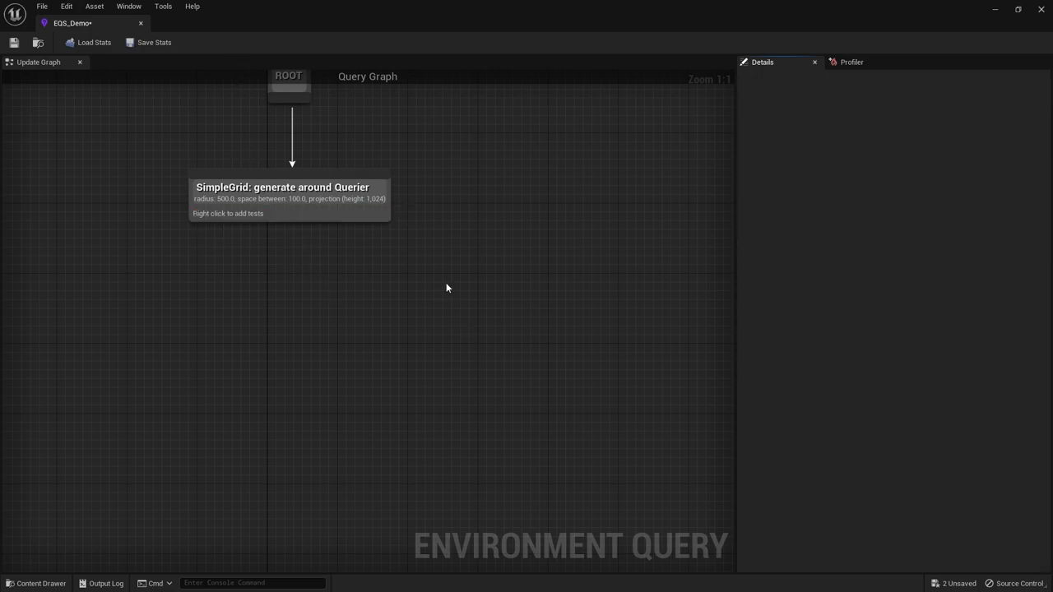
# - Add a filter-only Overlap test to SimpleGrid and enter 1 for the box X extent
pyautogui.rightClick(291, 197)
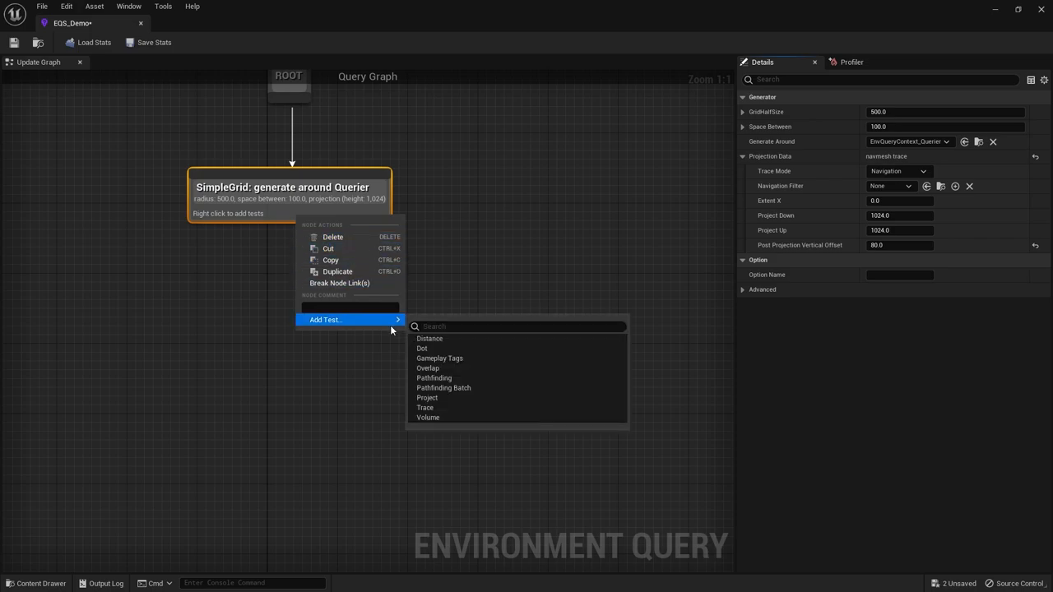
pyautogui.click(427, 368)
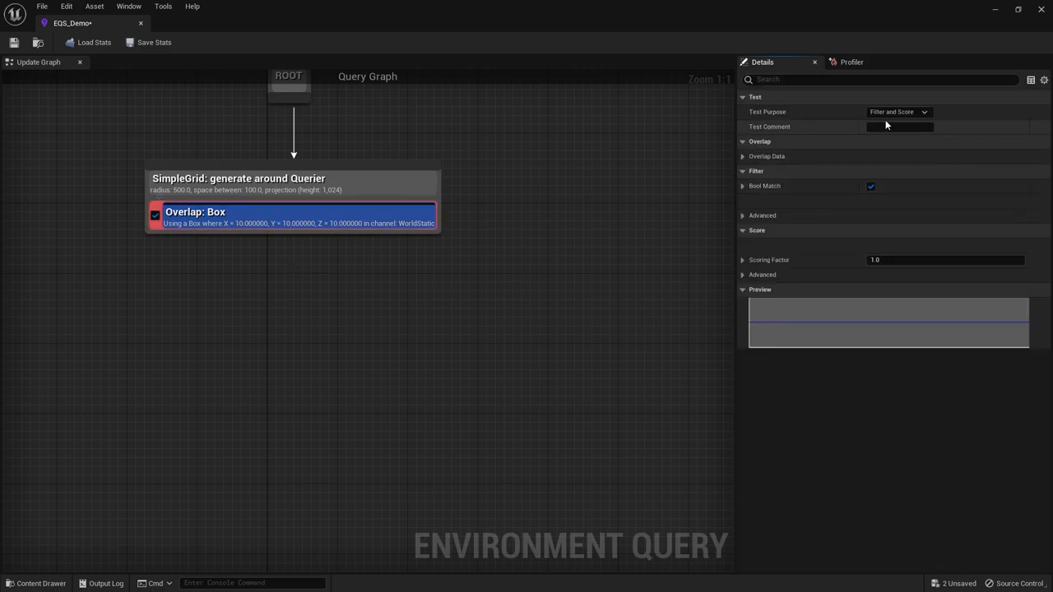
pyautogui.click(898, 112)
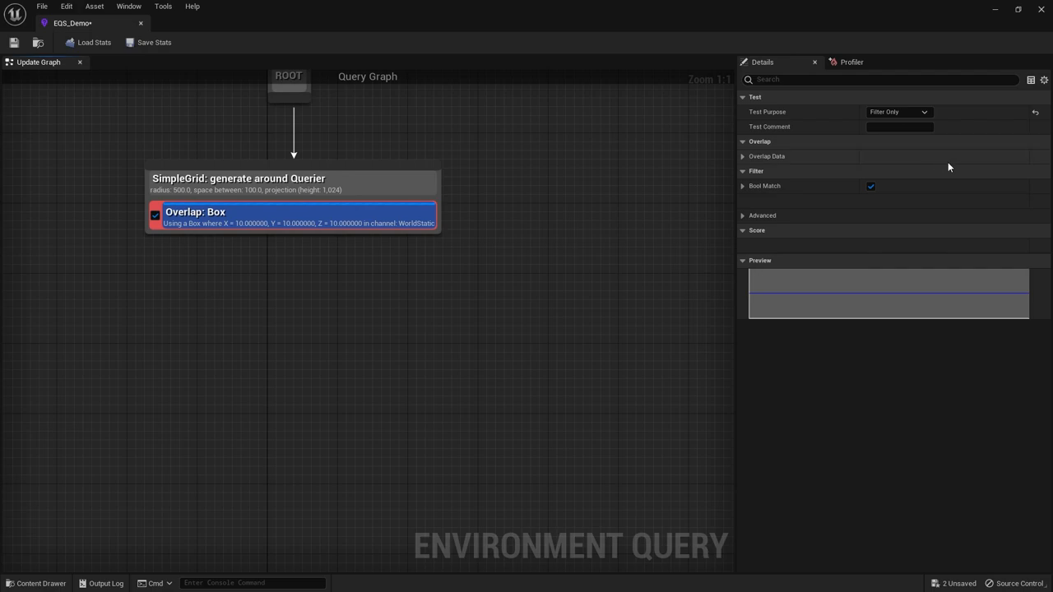
pyautogui.click(744, 156)
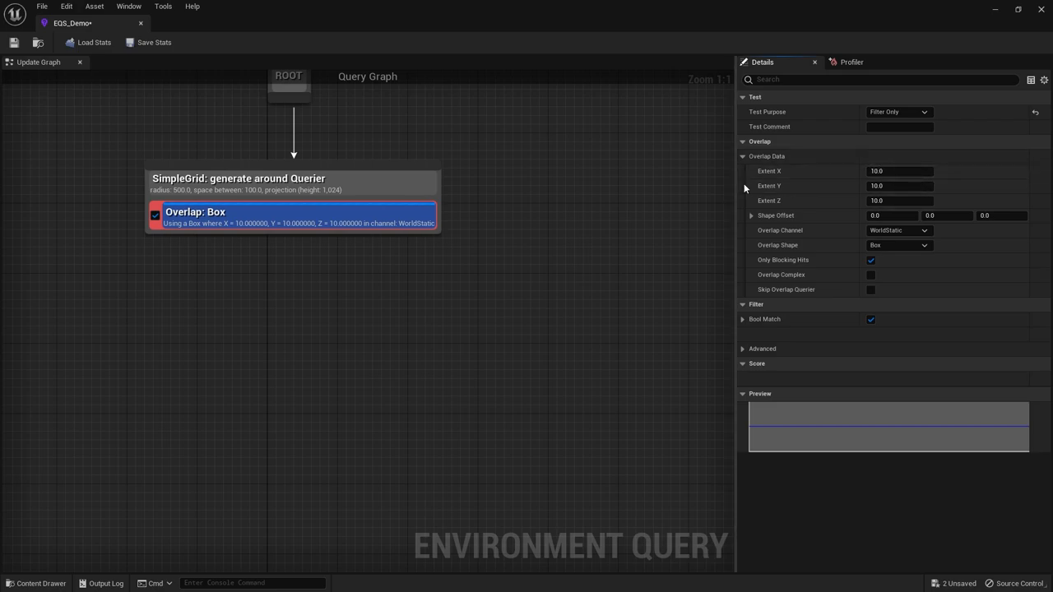
pyautogui.moveTo(821, 161)
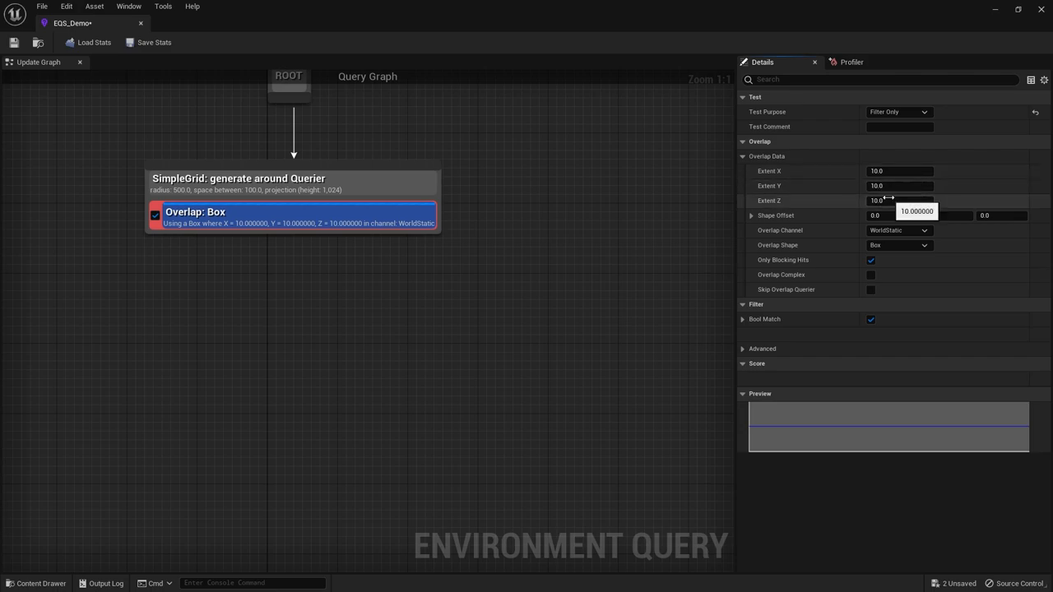
pyautogui.moveTo(786, 245)
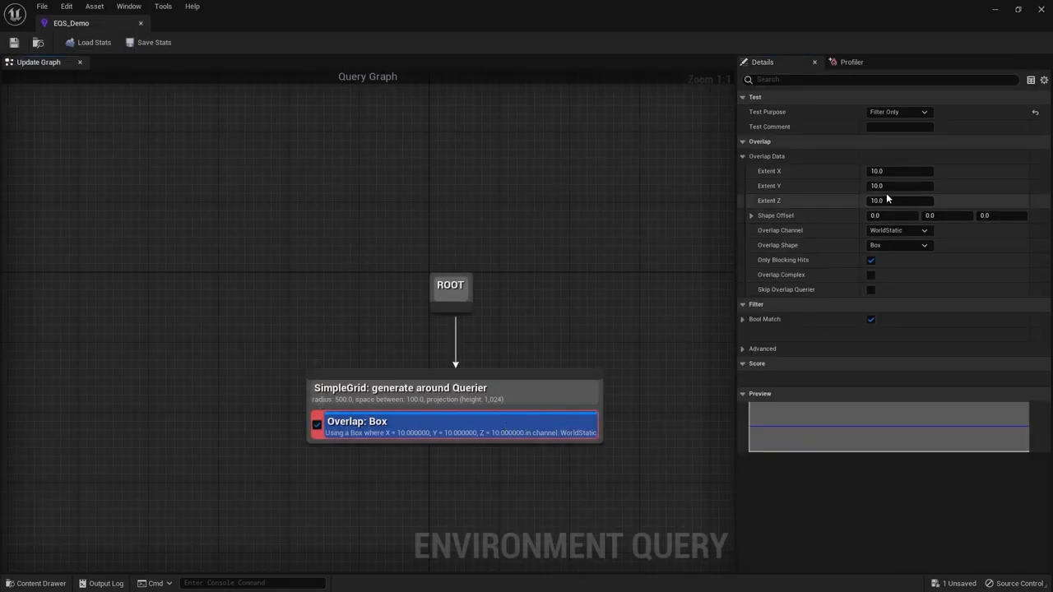
pyautogui.click(900, 171)
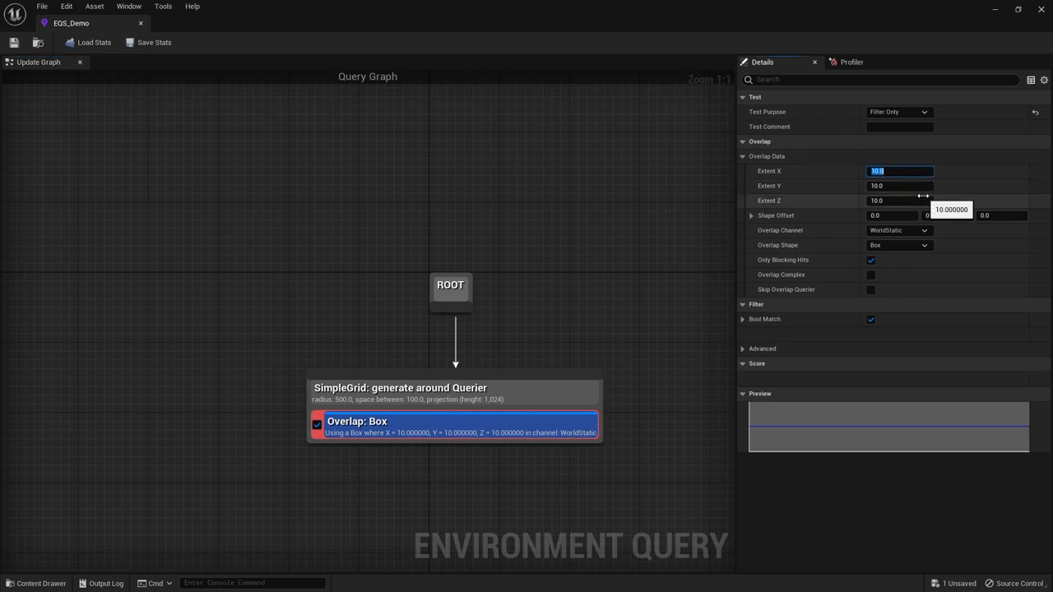
pyautogui.write('1')
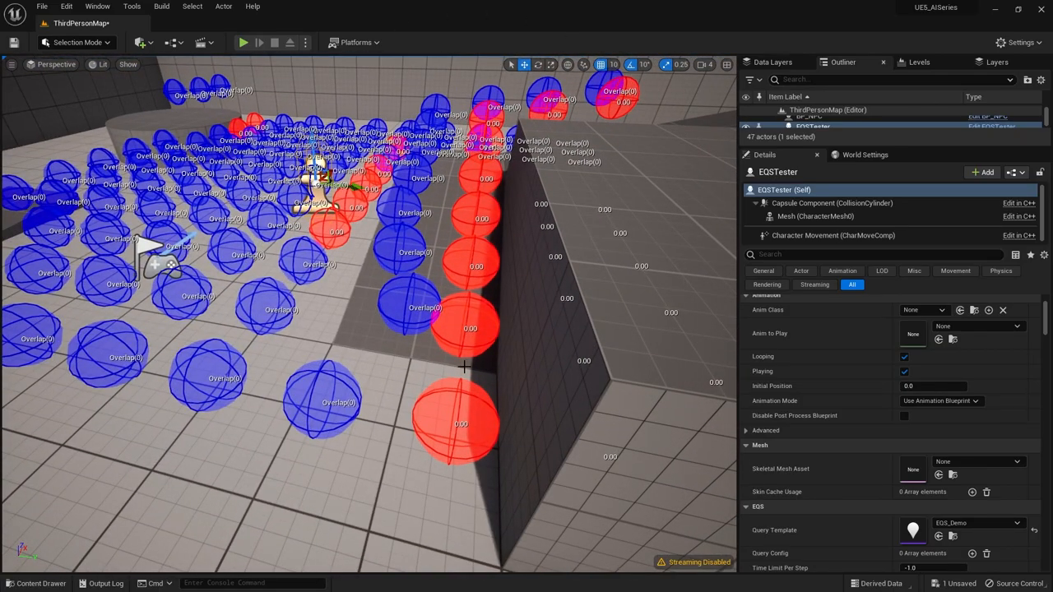
pyautogui.moveTo(457, 403)
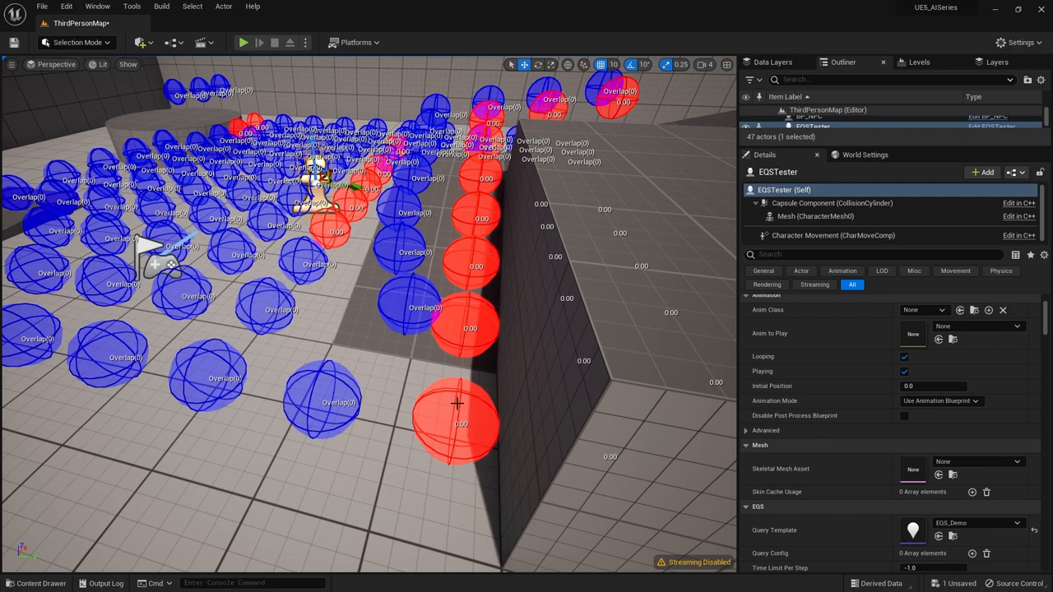
pyautogui.moveTo(533, 452)
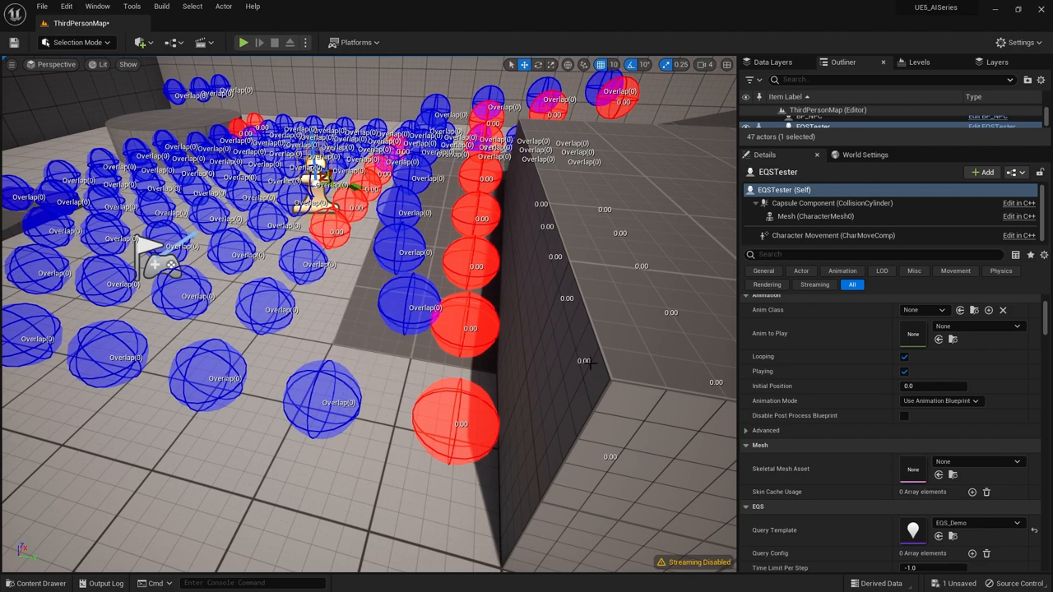
pyautogui.moveTo(613, 361)
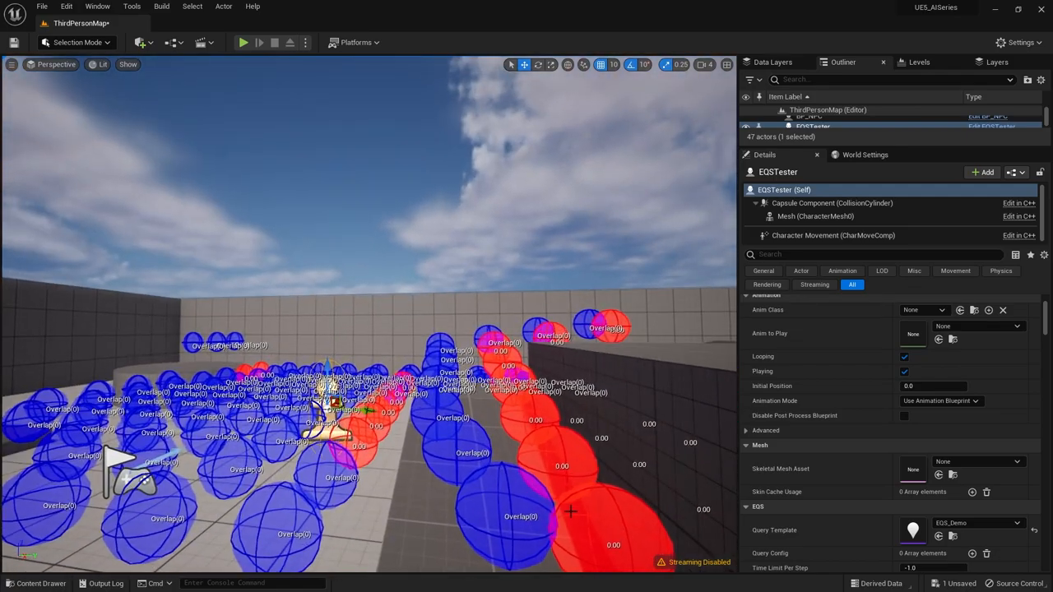
# - Turn off the Overlap test's Bool Match, then reopen EQS_Demo to edit the box extents
pyautogui.click(40, 584)
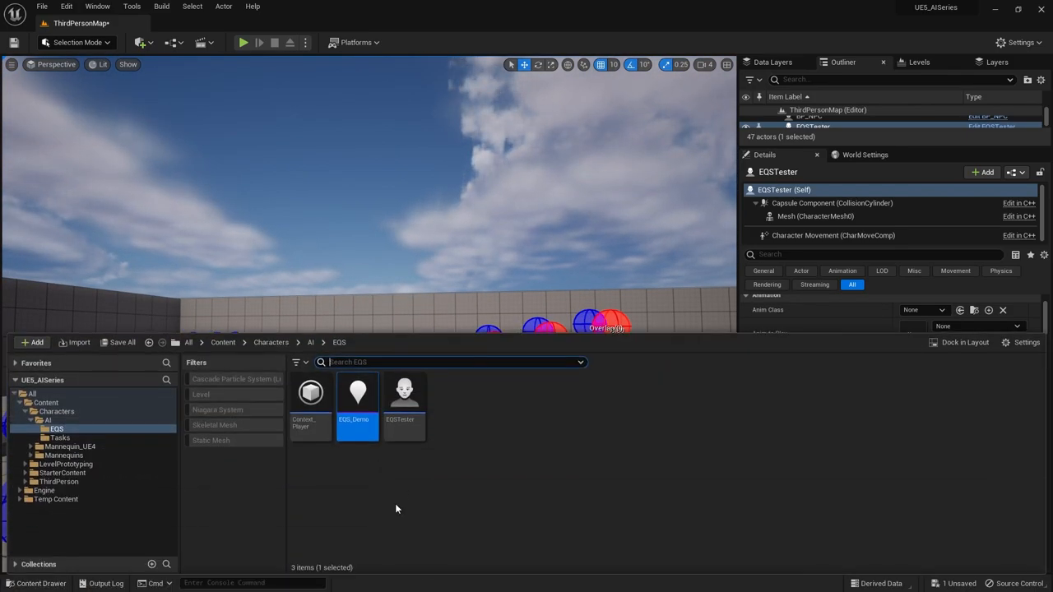
pyautogui.doubleClick(357, 393)
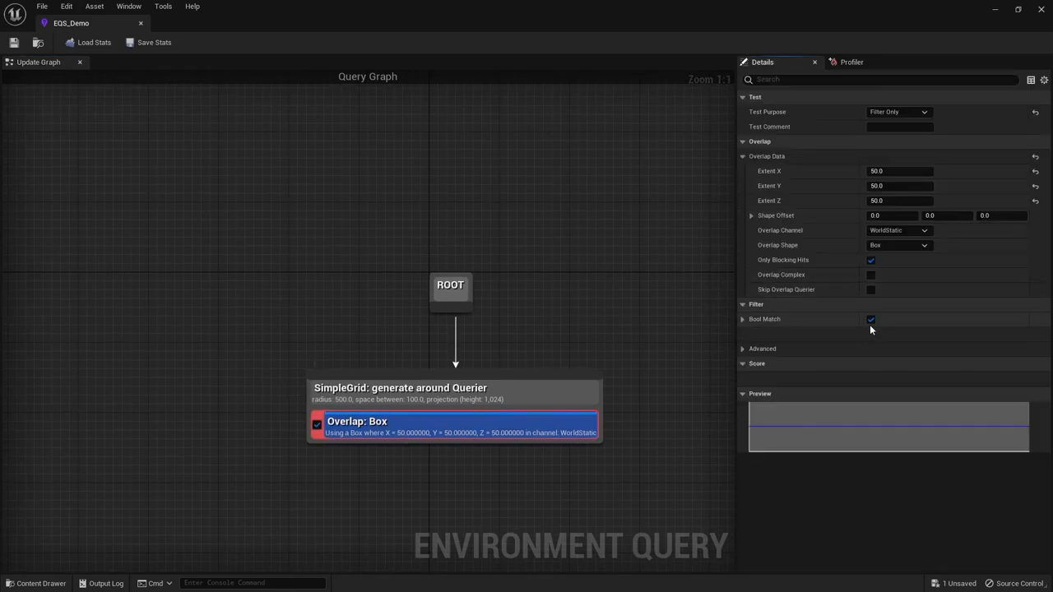
pyautogui.click(871, 319)
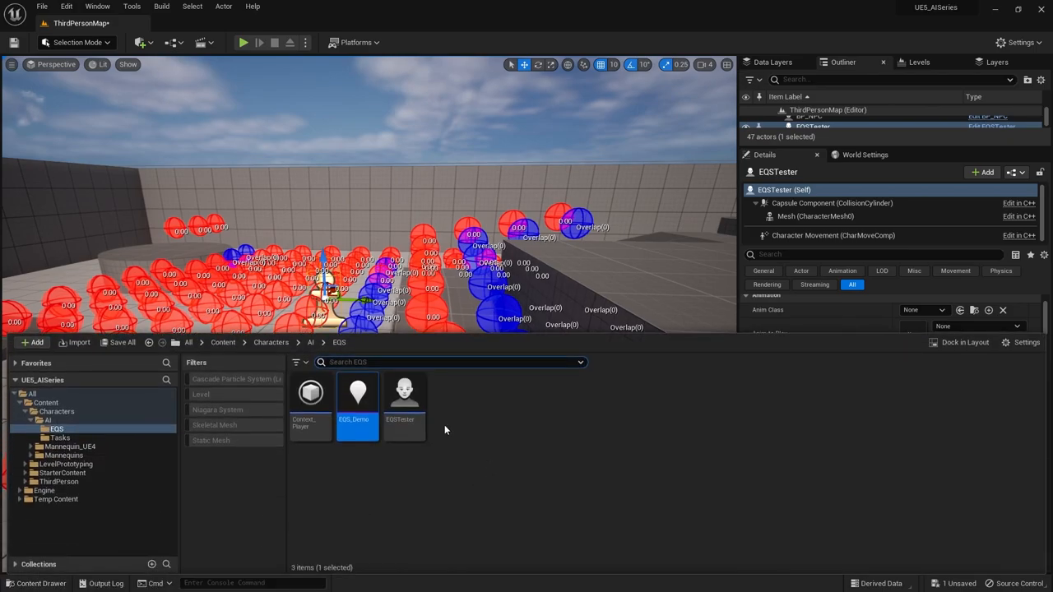
pyautogui.doubleClick(357, 392)
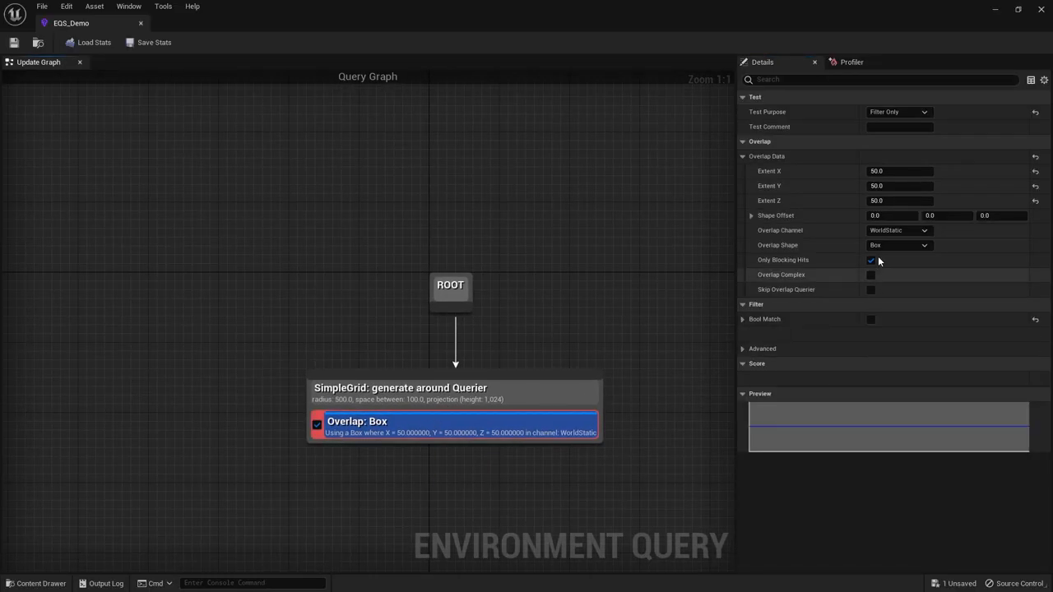
pyautogui.click(899, 245)
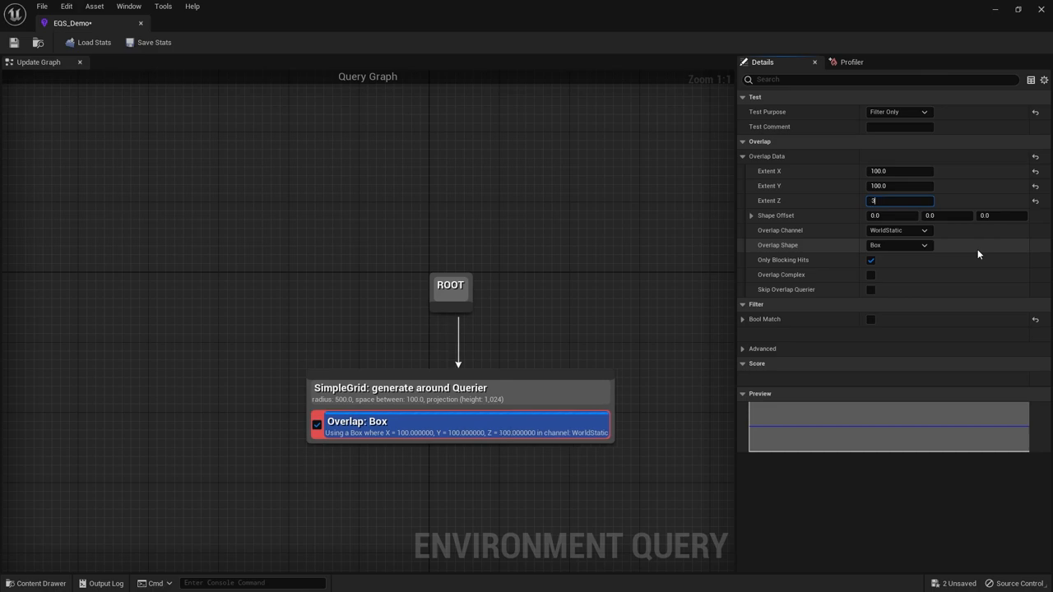
# - Enter 100.0 as the overlap box's Z extent
pyautogui.write('100.0')
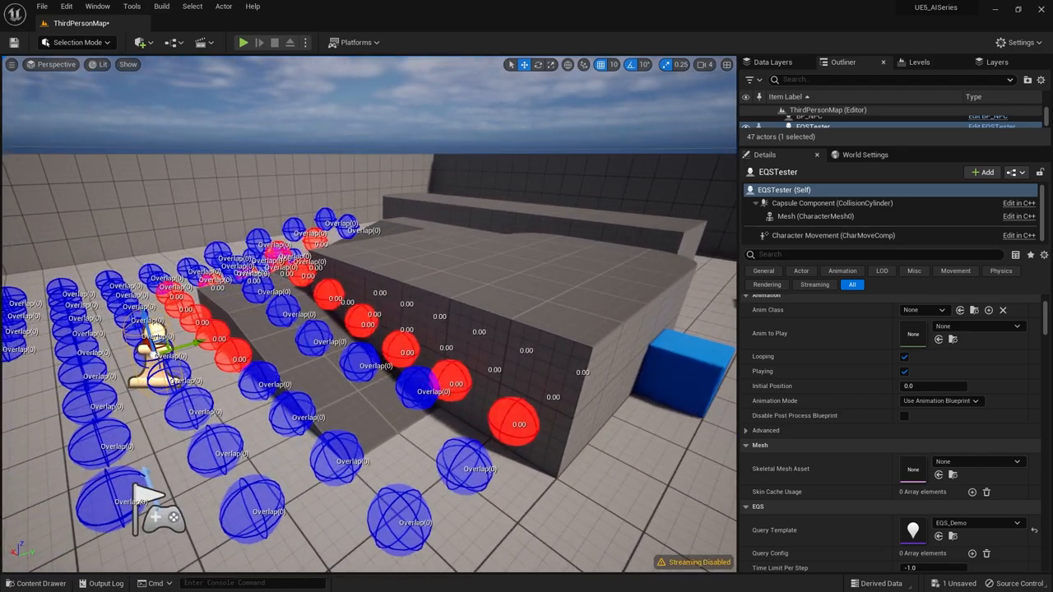
# - Open the EQS_Demo query from the Content Drawer and add a Pathfinding test to SimpleGrid
pyautogui.click(39, 583)
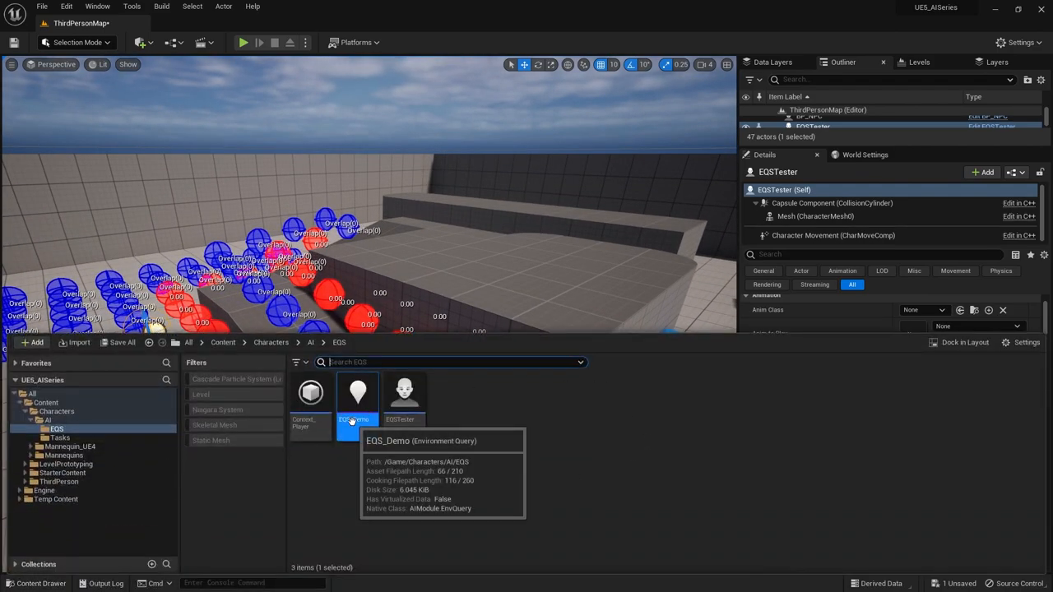
pyautogui.doubleClick(357, 392)
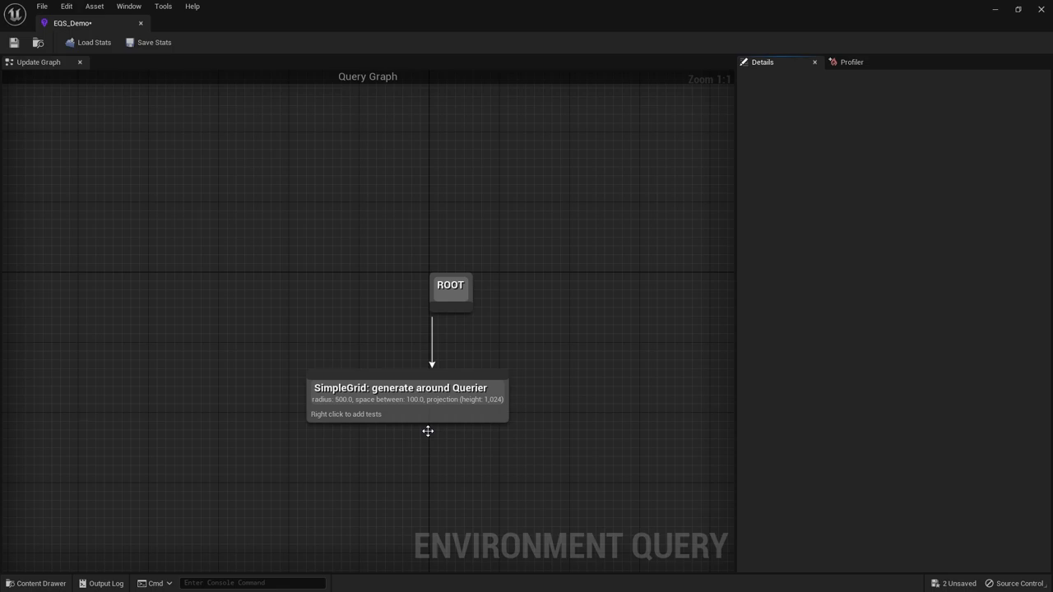
pyautogui.rightClick(403, 400)
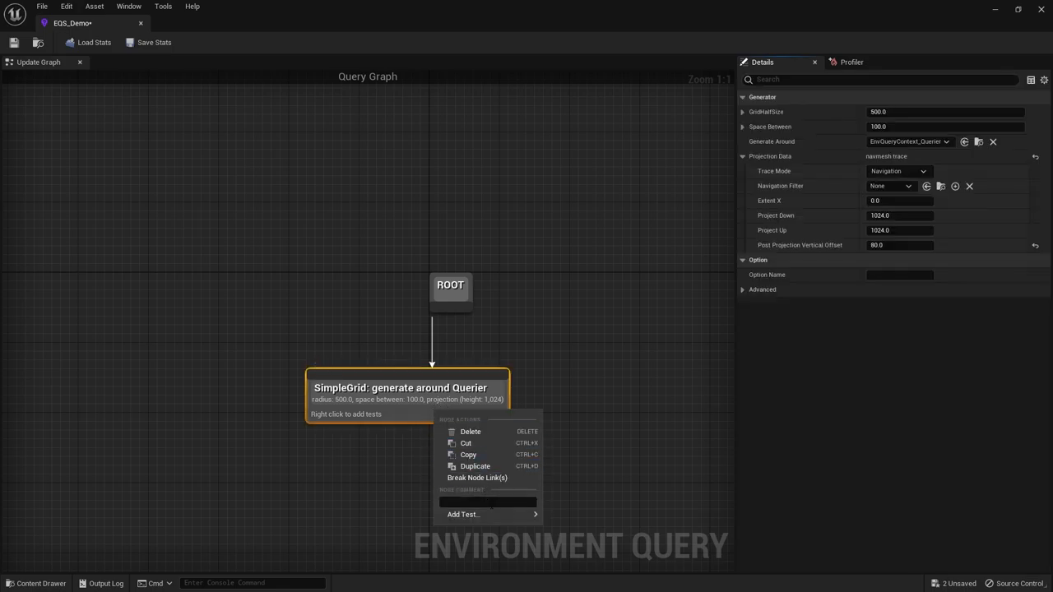
pyautogui.click(464, 514)
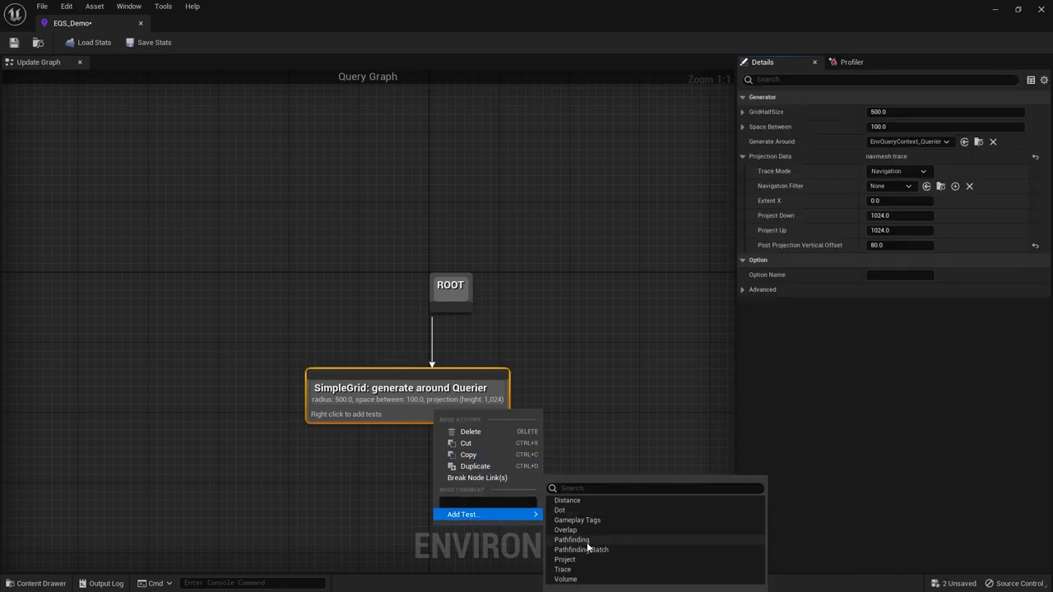
pyautogui.click(572, 540)
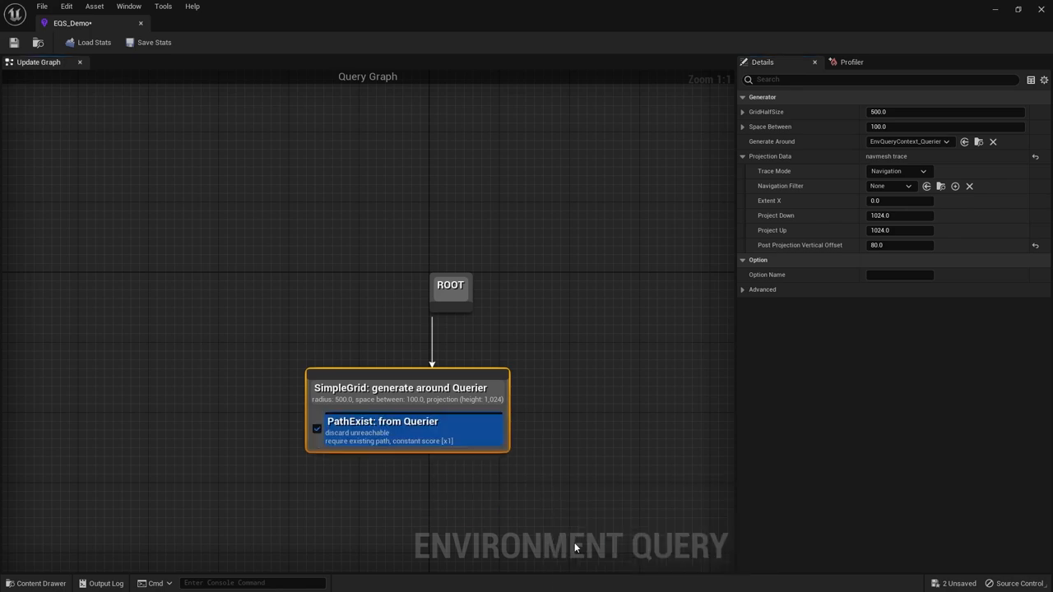
pyautogui.moveTo(578, 533)
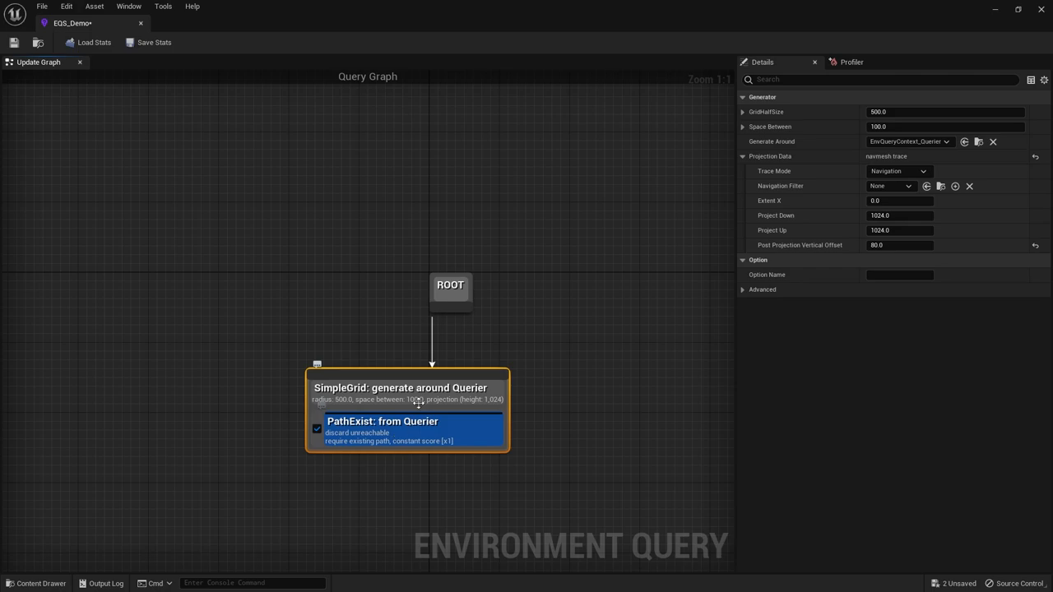
pyautogui.moveTo(449, 430)
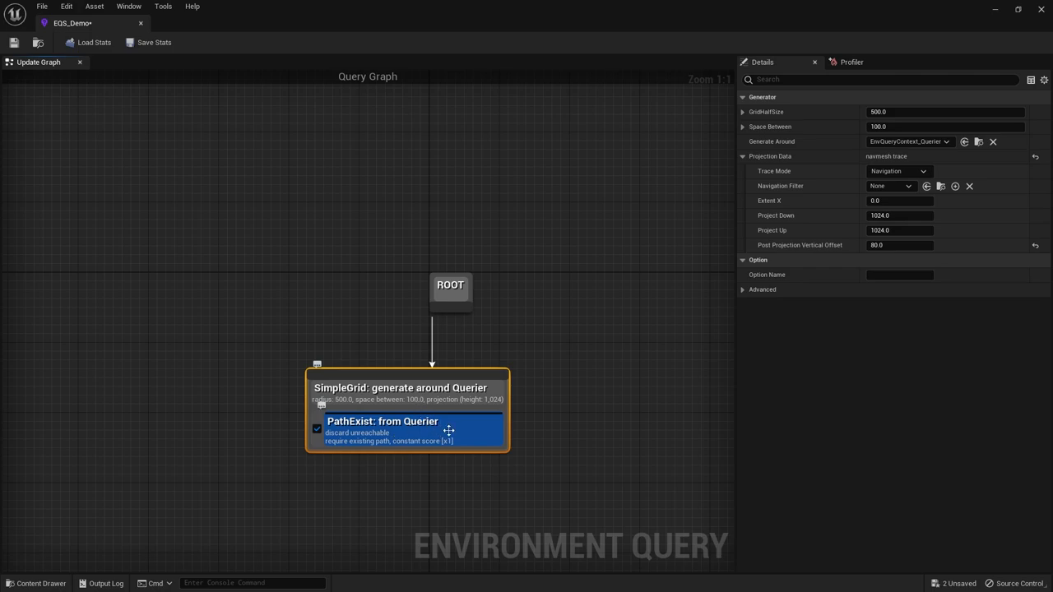
pyautogui.moveTo(493, 430)
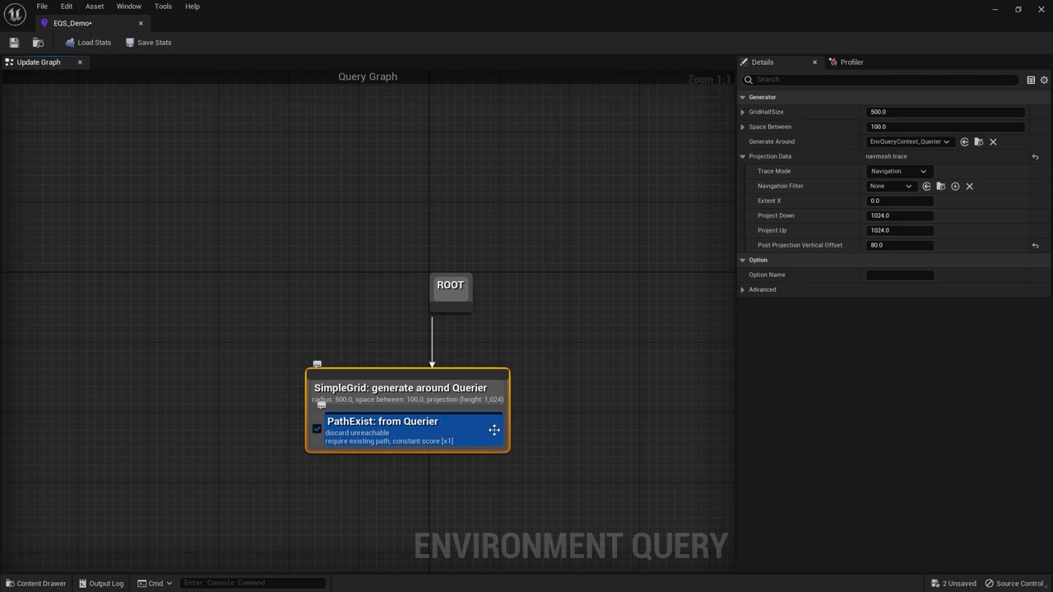
pyautogui.moveTo(520, 432)
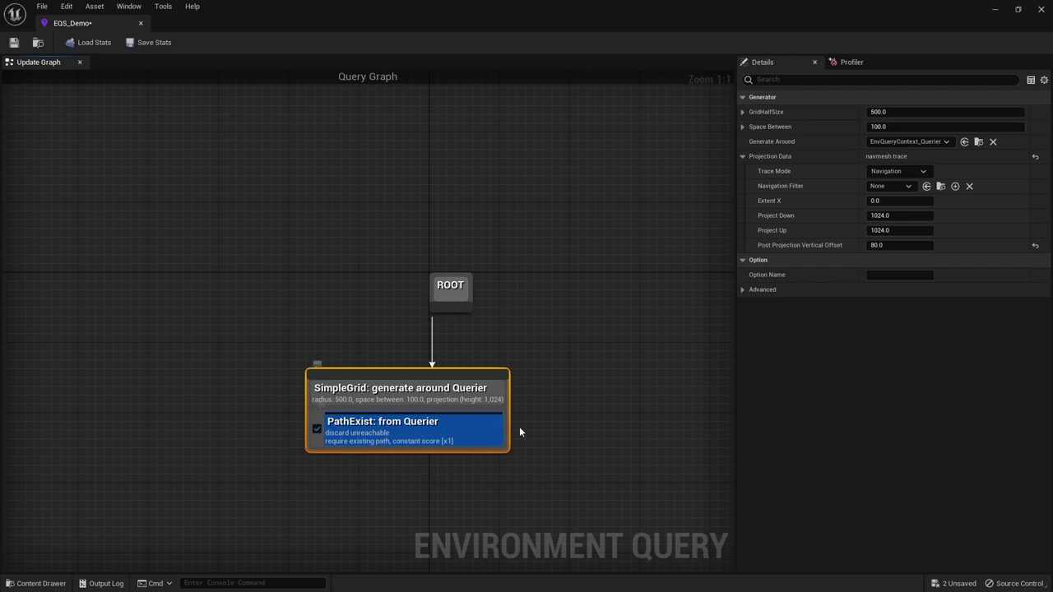
pyautogui.moveTo(346, 486)
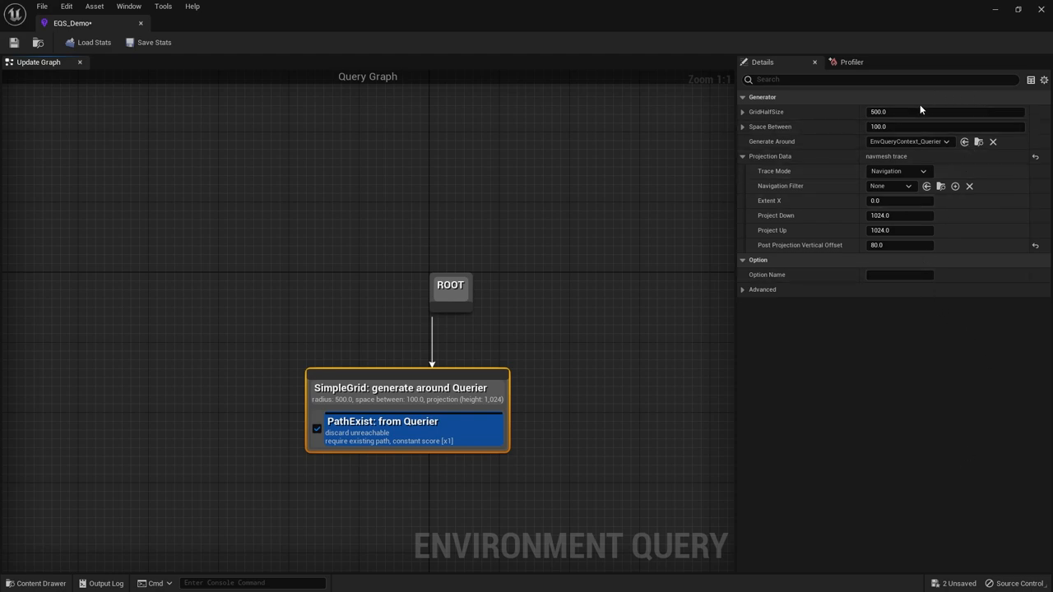
pyautogui.moveTo(772, 293)
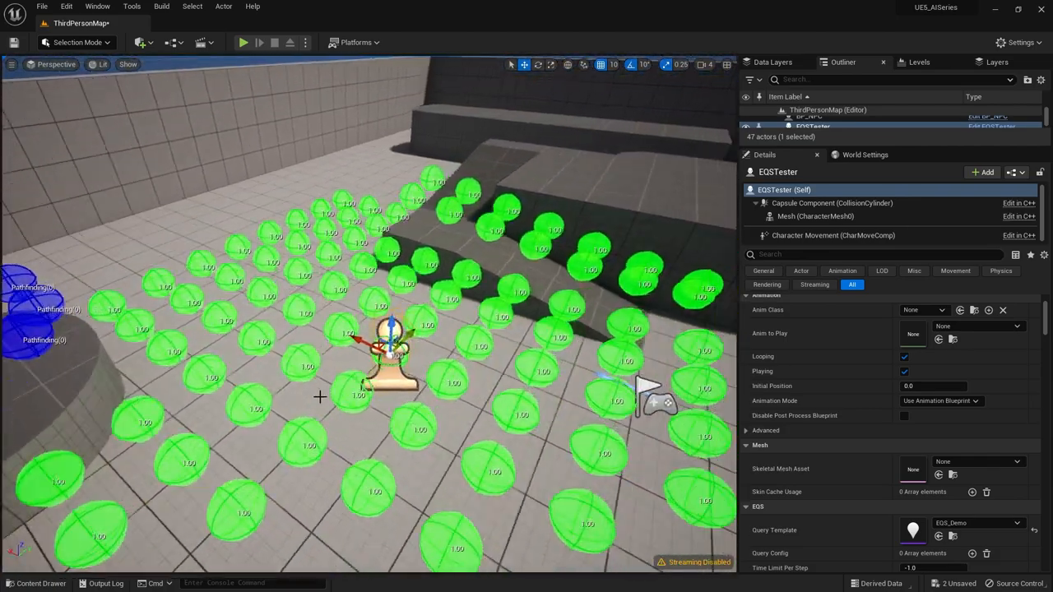
# - Open EQS_Demo, add a Project test to the SimpleGrid generator, then reopen the query
pyautogui.click(36, 584)
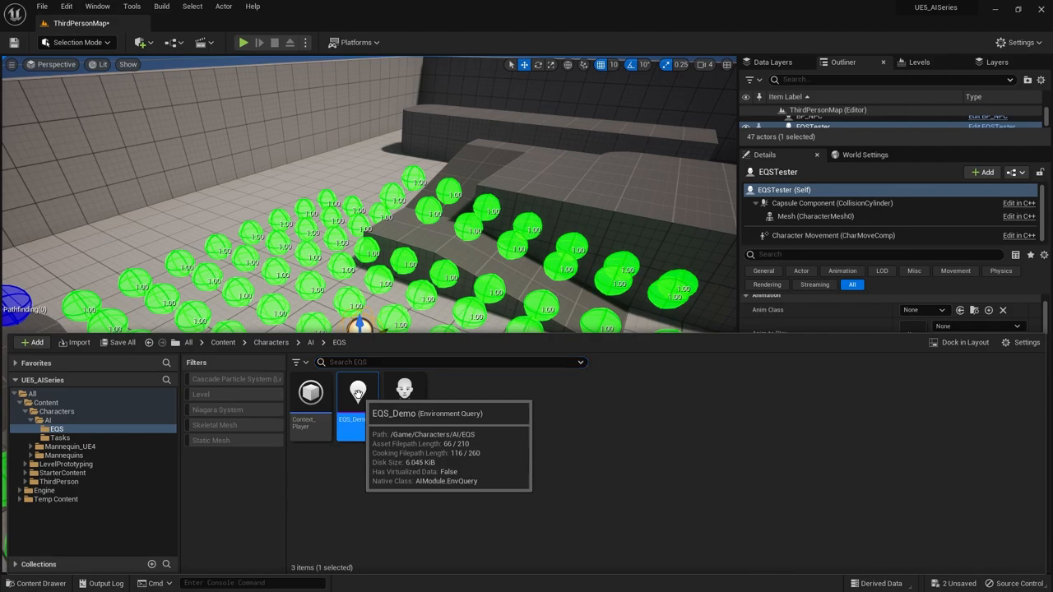
pyautogui.doubleClick(358, 395)
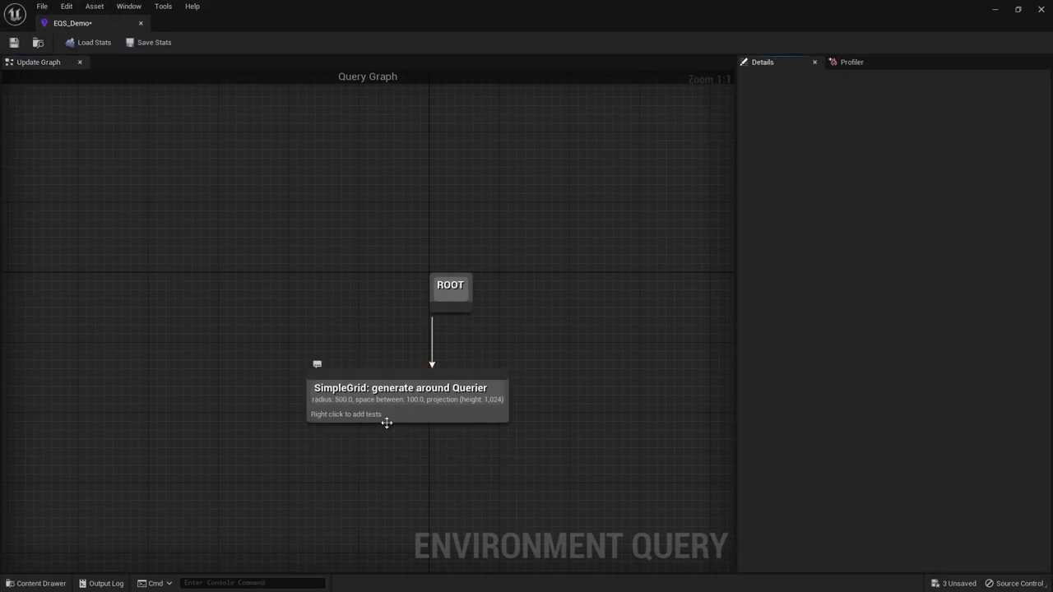
pyautogui.rightClick(404, 400)
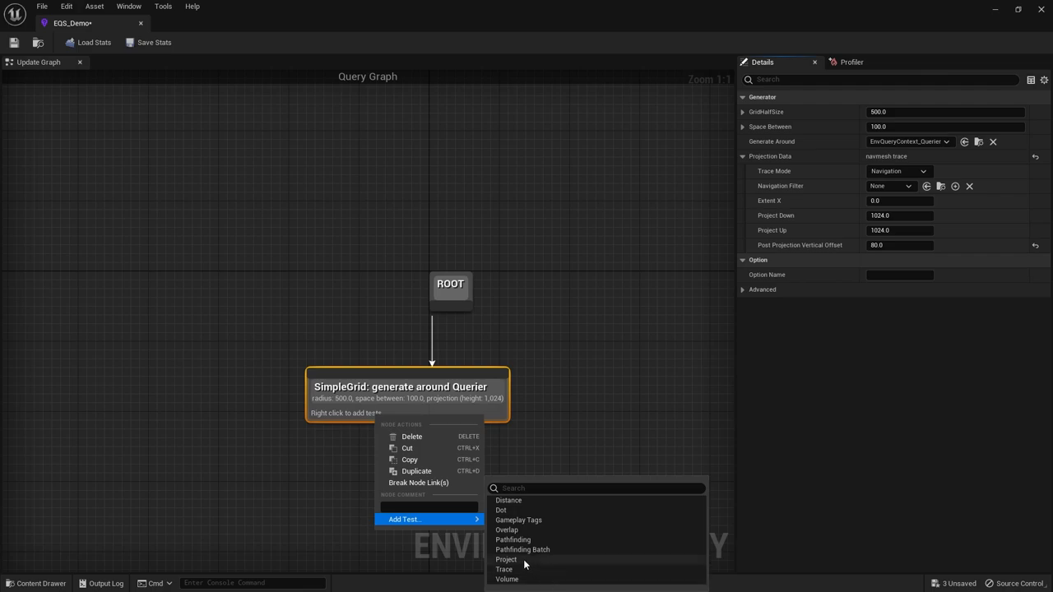
pyautogui.click(506, 560)
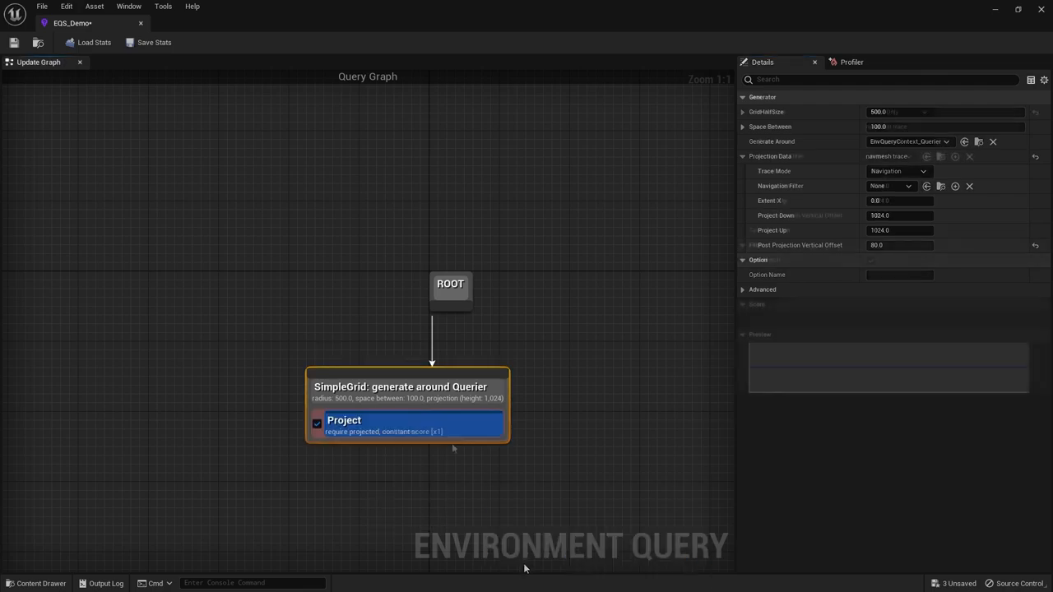
pyautogui.click(411, 423)
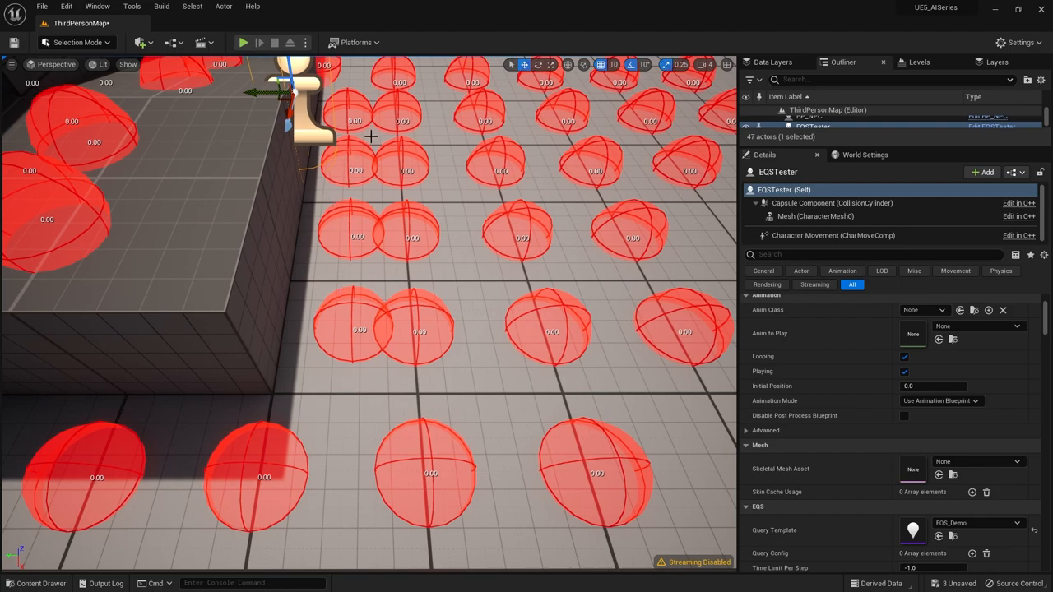
pyautogui.moveTo(103, 539)
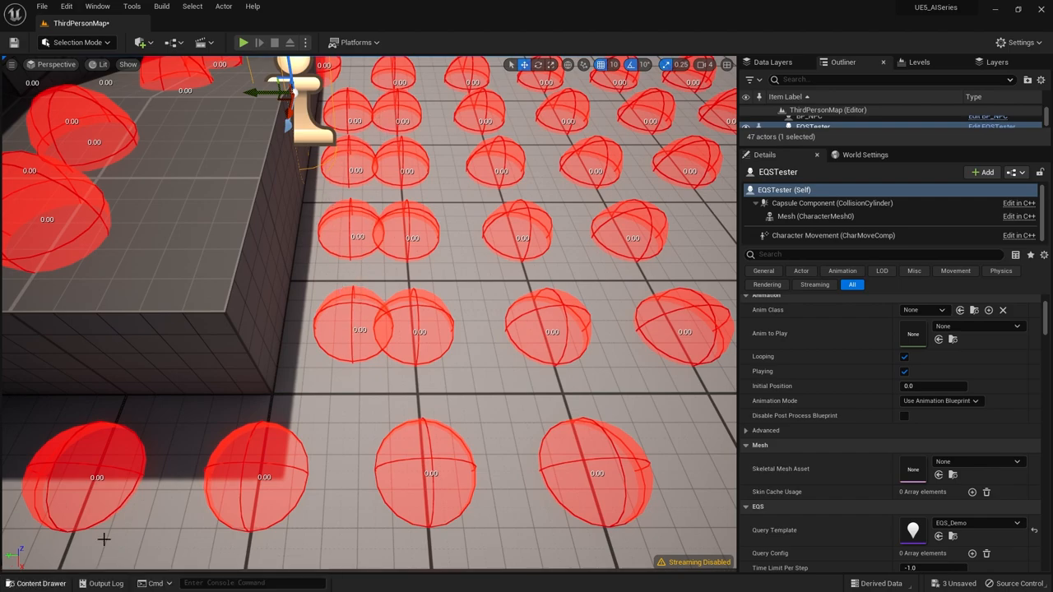
pyautogui.moveTo(210, 535)
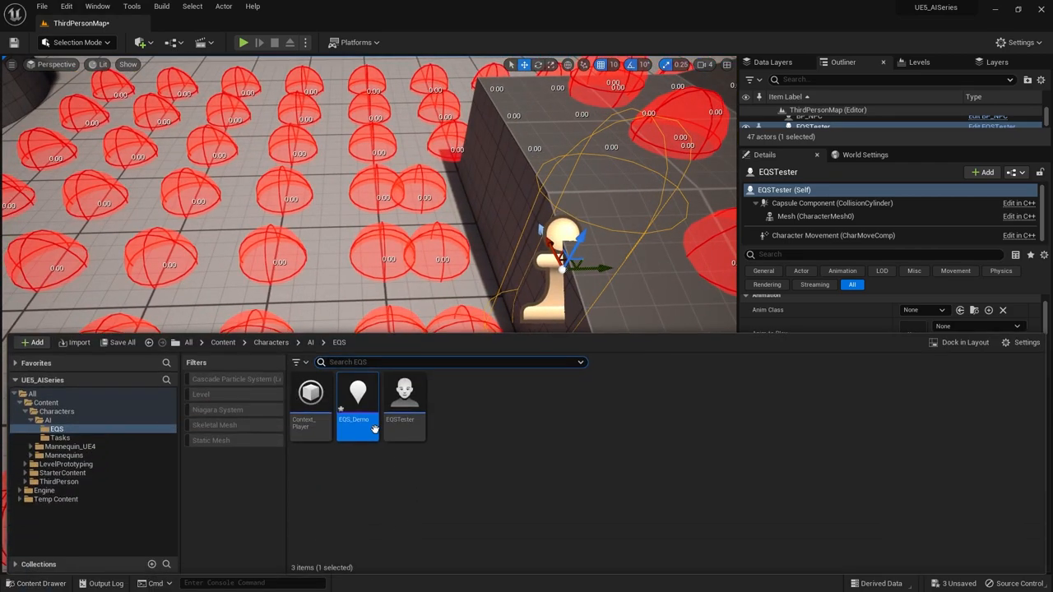
pyautogui.doubleClick(357, 393)
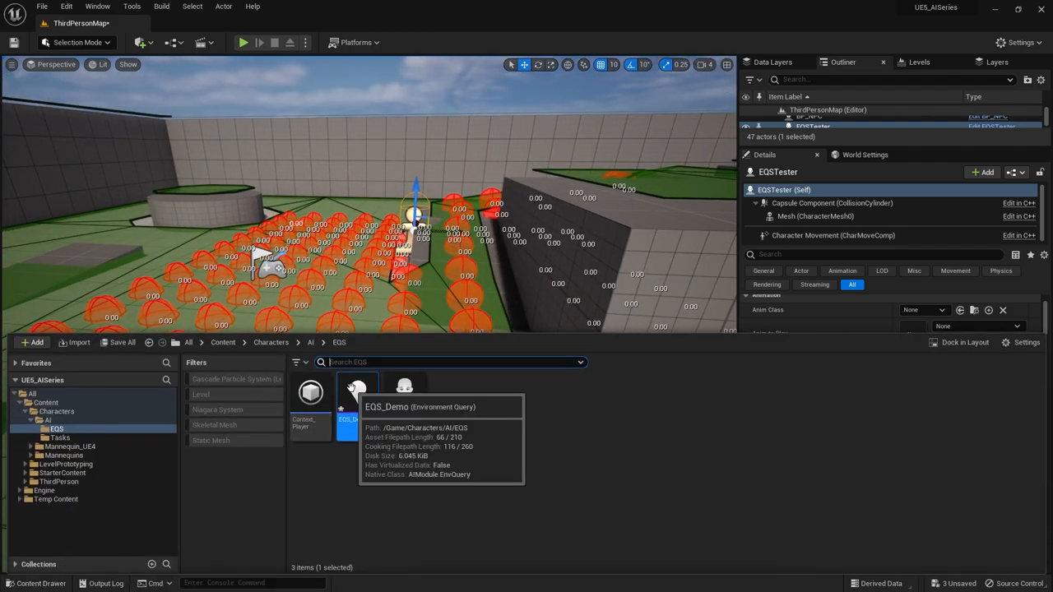
# - Reopen EQS_Demo and set the Project test's Trace Mode to Geometry by Channel
pyautogui.doubleClick(357, 391)
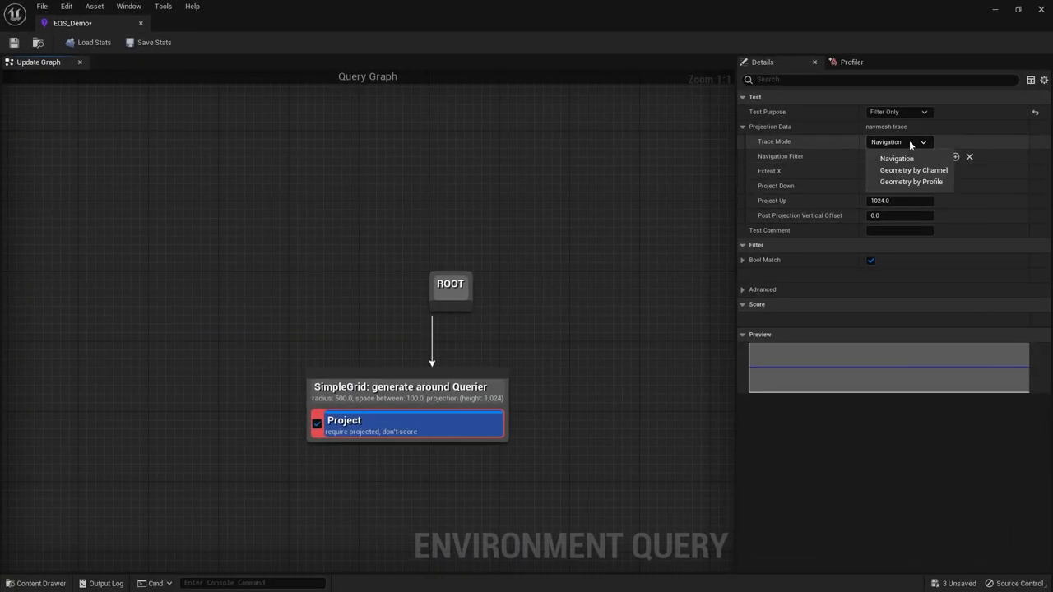
pyautogui.click(913, 170)
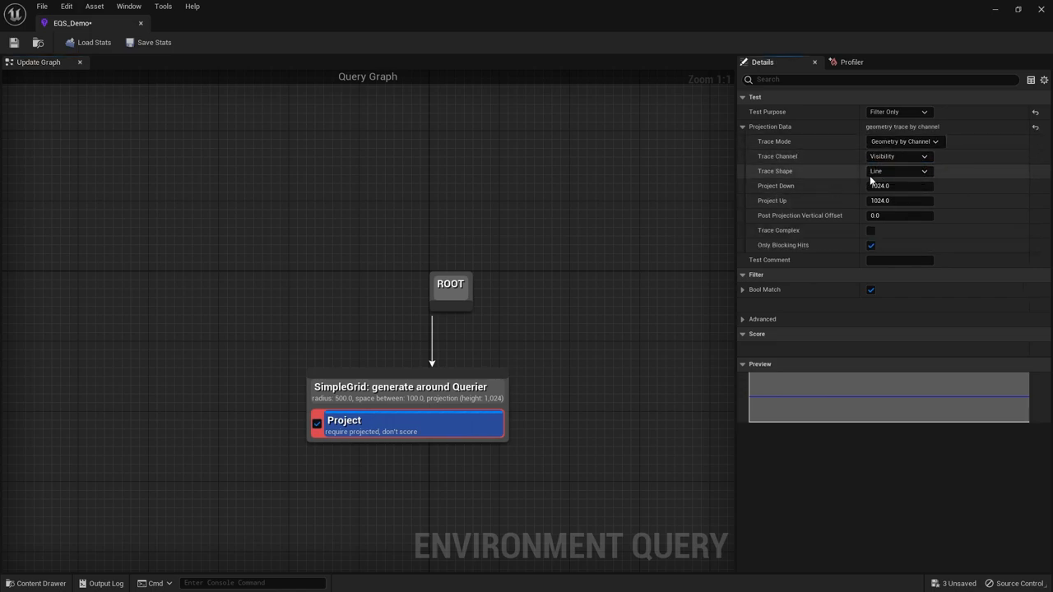
pyautogui.moveTo(957, 165)
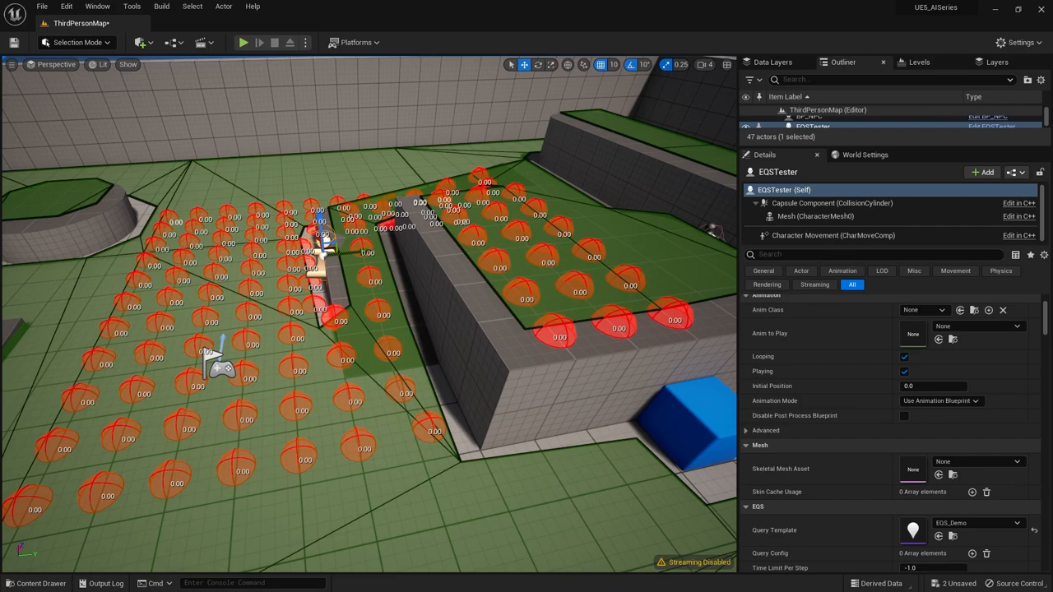
# - Open EQS_Demo from the Content Drawer and add a Volume test to SimpleGrid
pyautogui.click(36, 583)
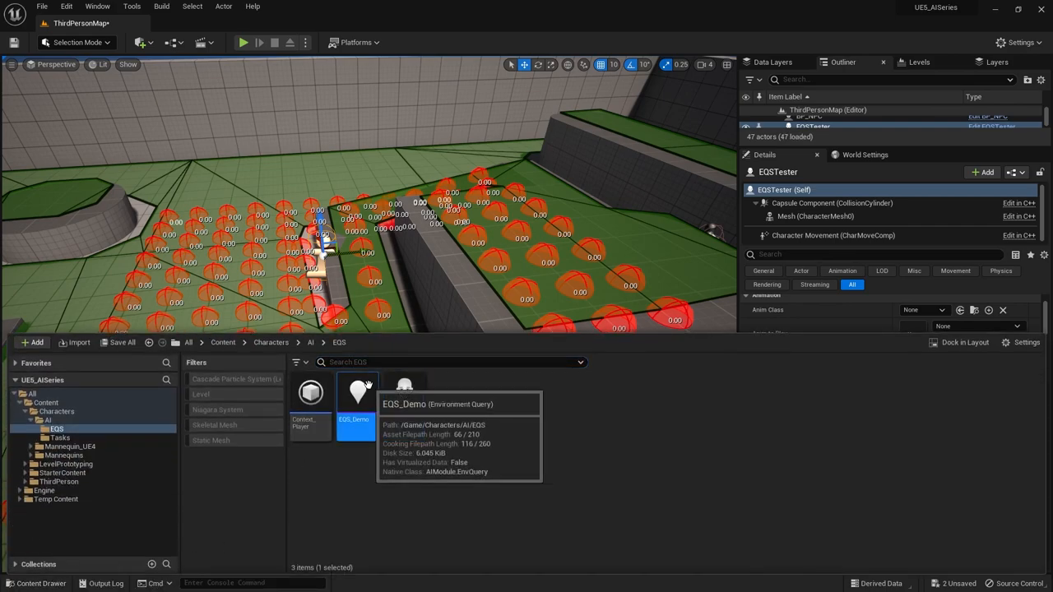
pyautogui.doubleClick(358, 393)
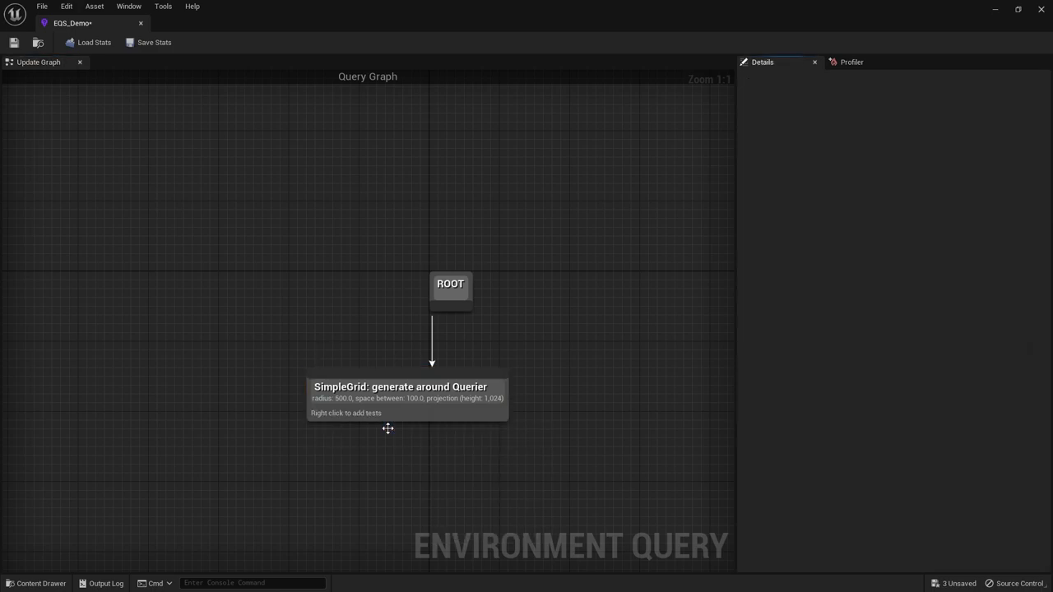
pyautogui.rightClick(406, 399)
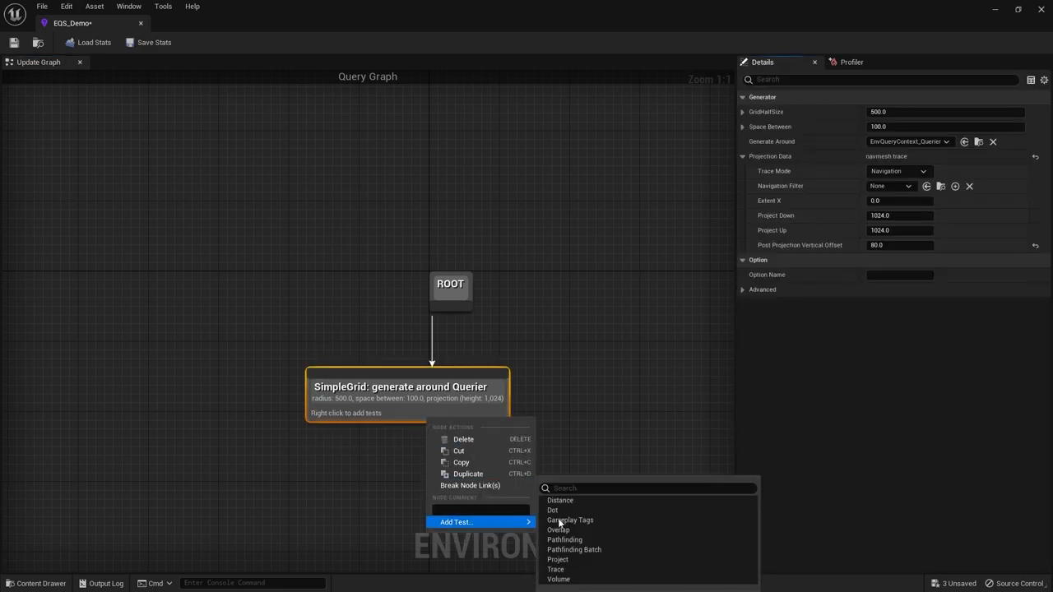
pyautogui.click(559, 580)
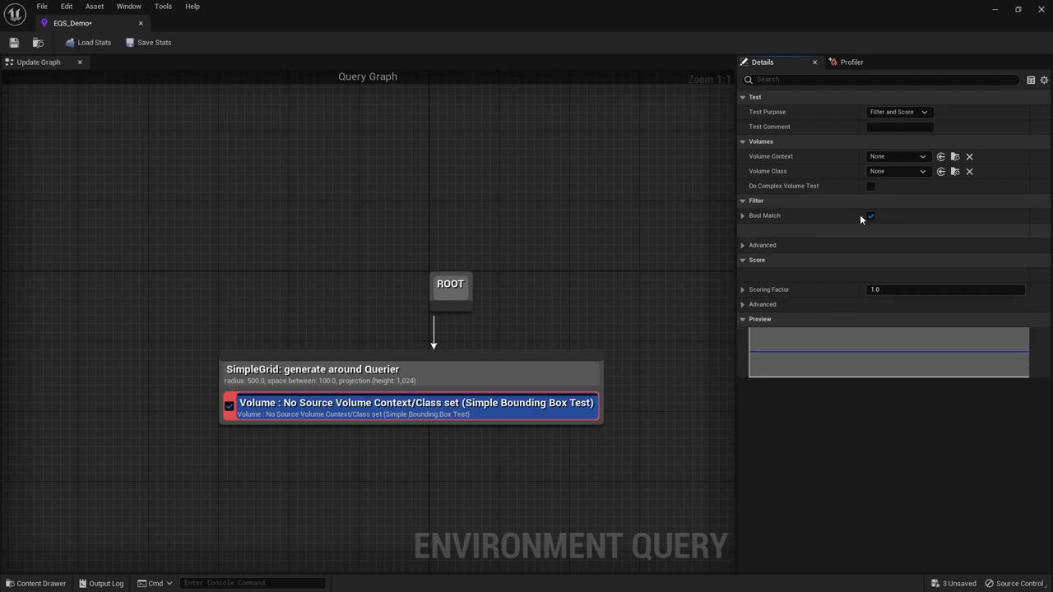
# - Browse the Volume Context and Volume Class dropdown options in Details
pyautogui.click(897, 157)
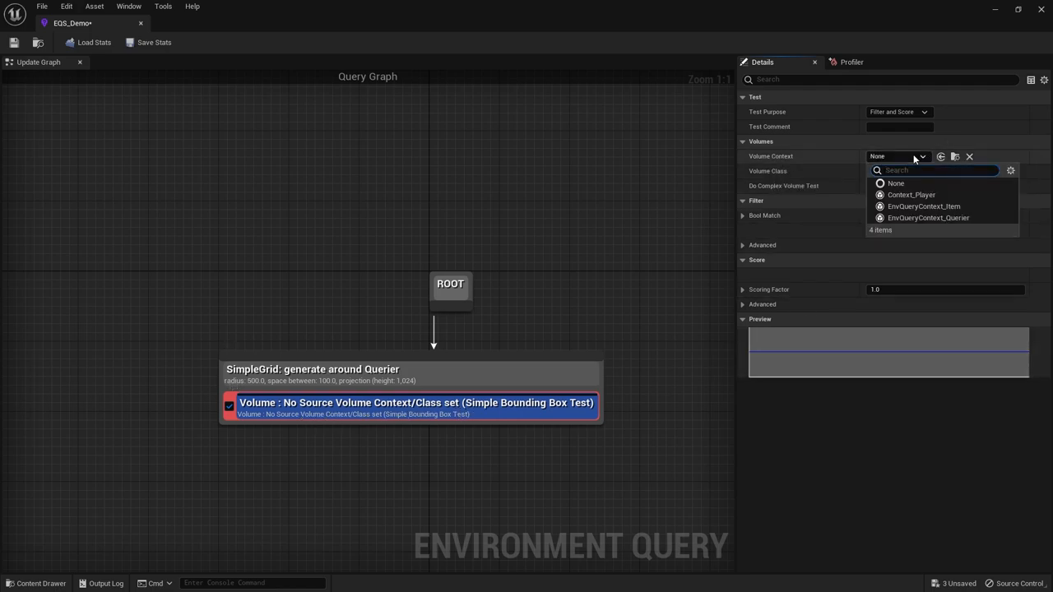
pyautogui.moveTo(846, 205)
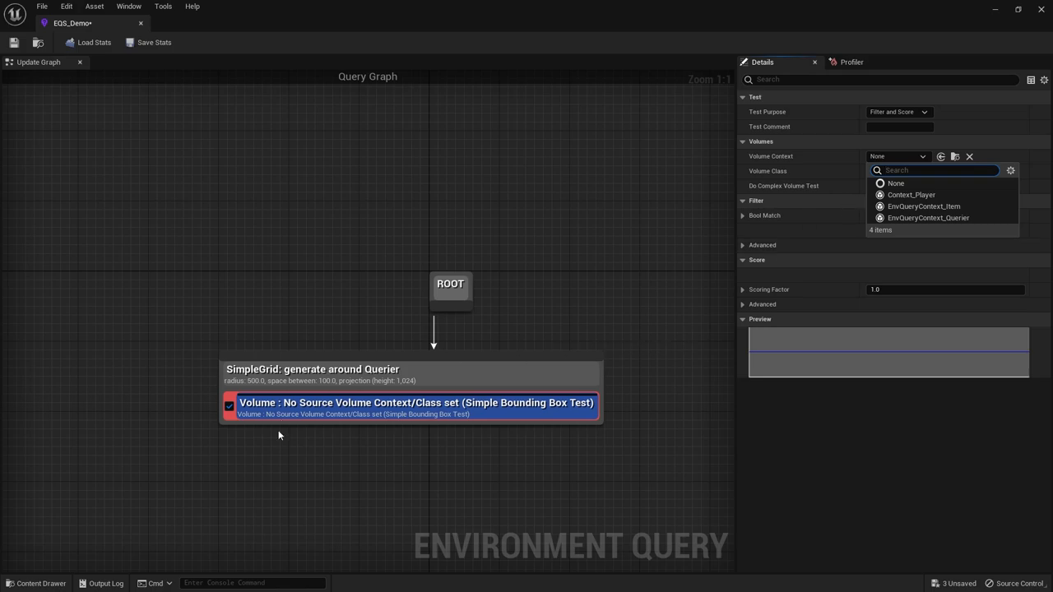
pyautogui.moveTo(780, 174)
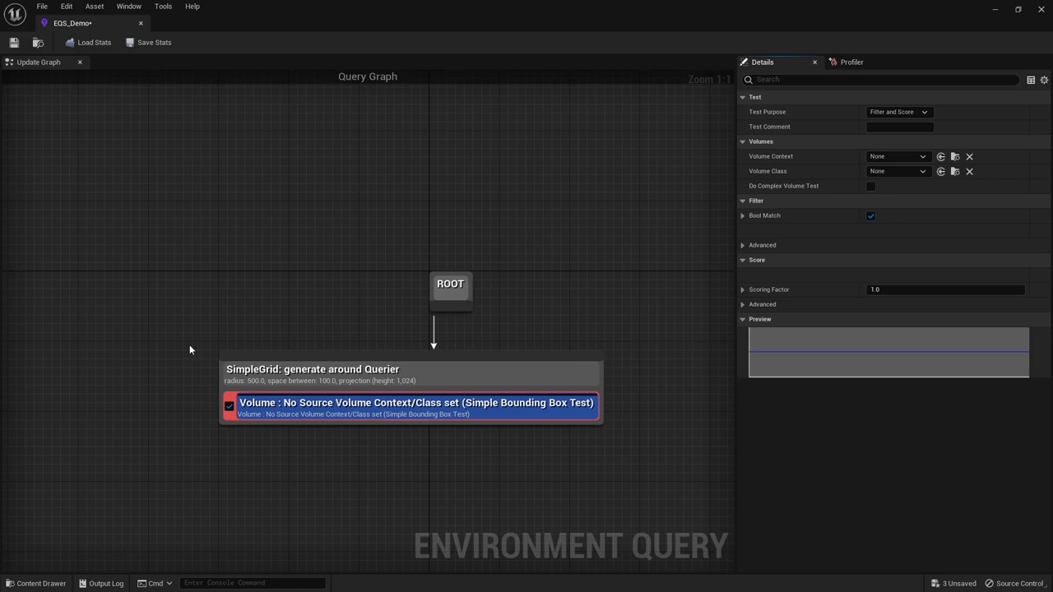
pyautogui.moveTo(731, 325)
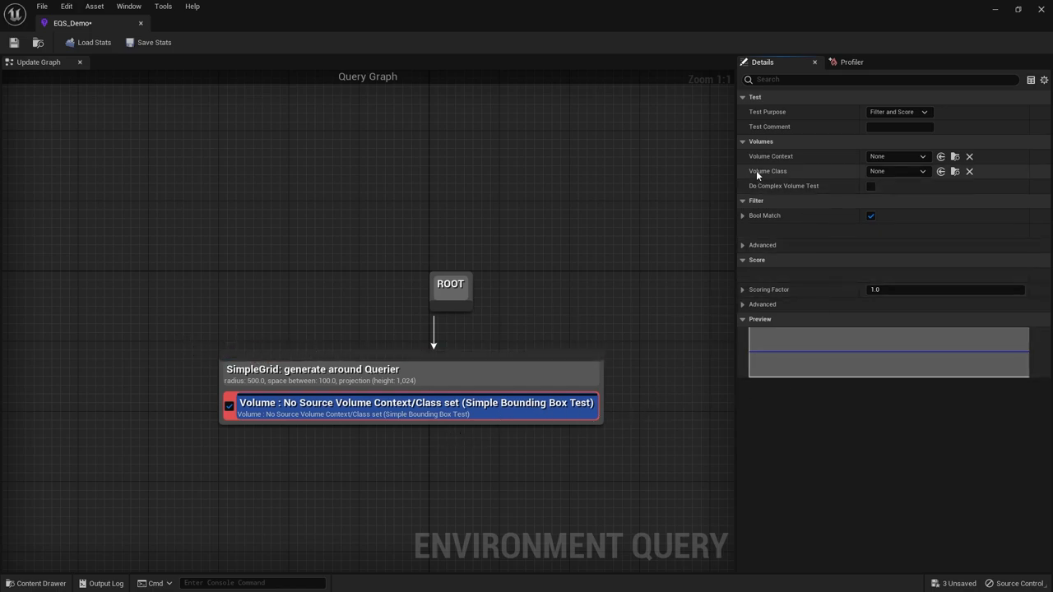
pyautogui.moveTo(894, 191)
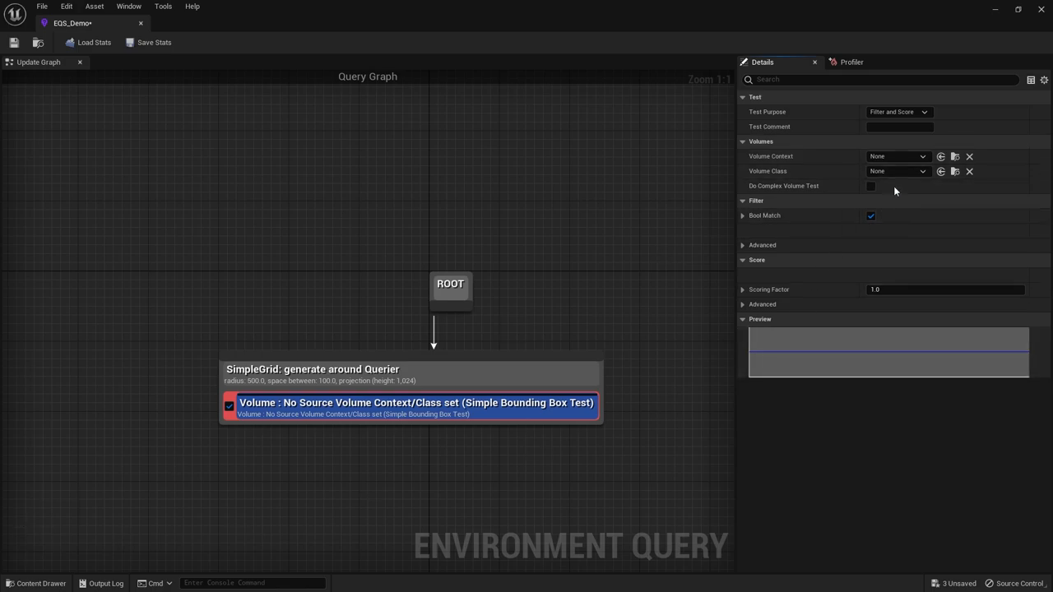
pyautogui.click(897, 171)
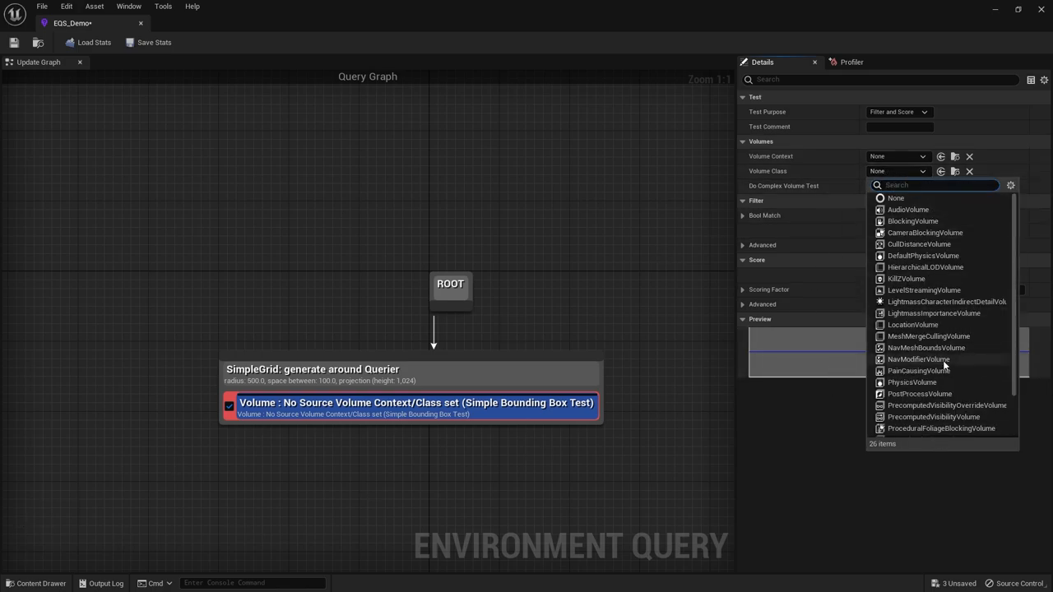
pyautogui.scroll(-3)
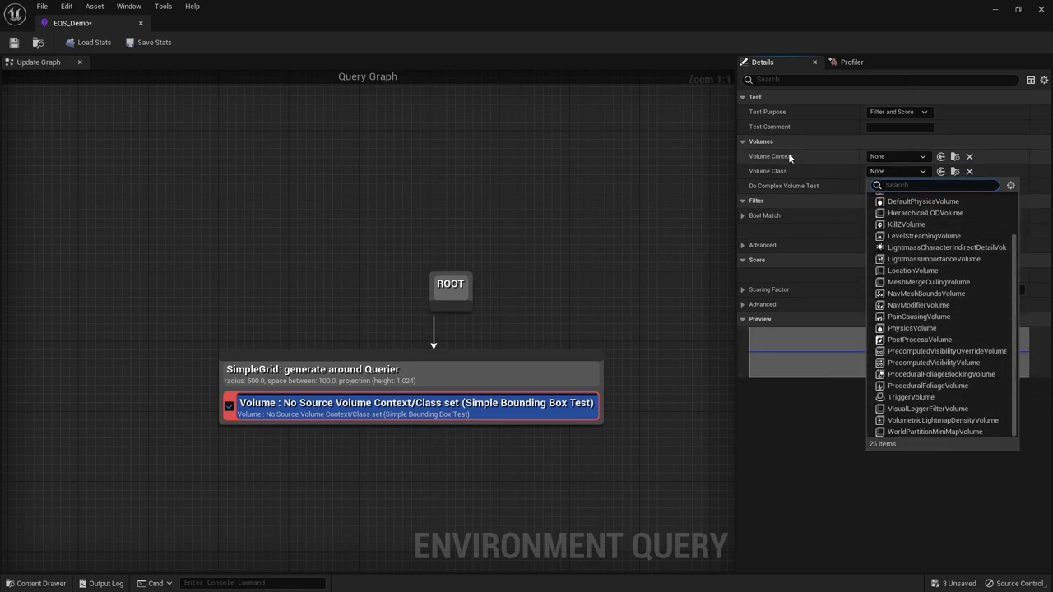